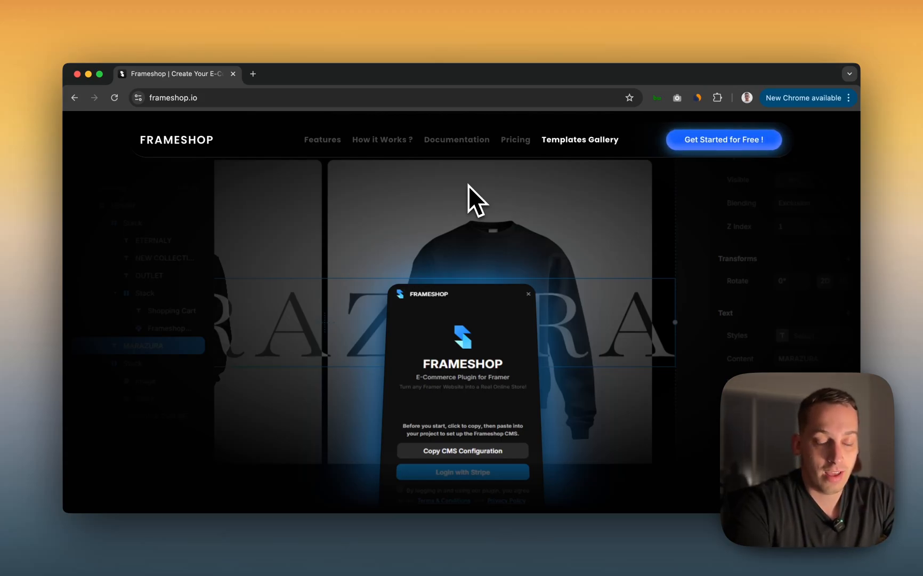
mouse_move(274, 221)
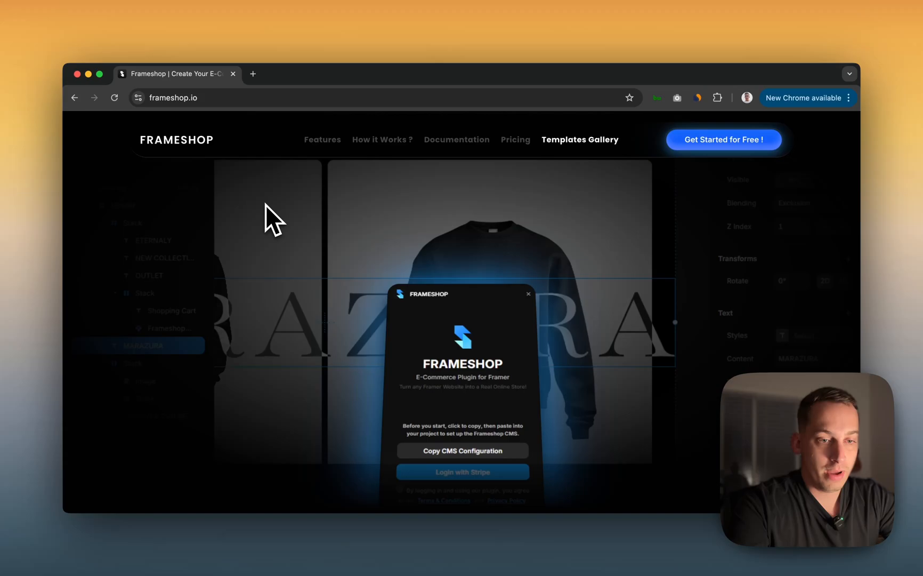
mouse_move(194, 177)
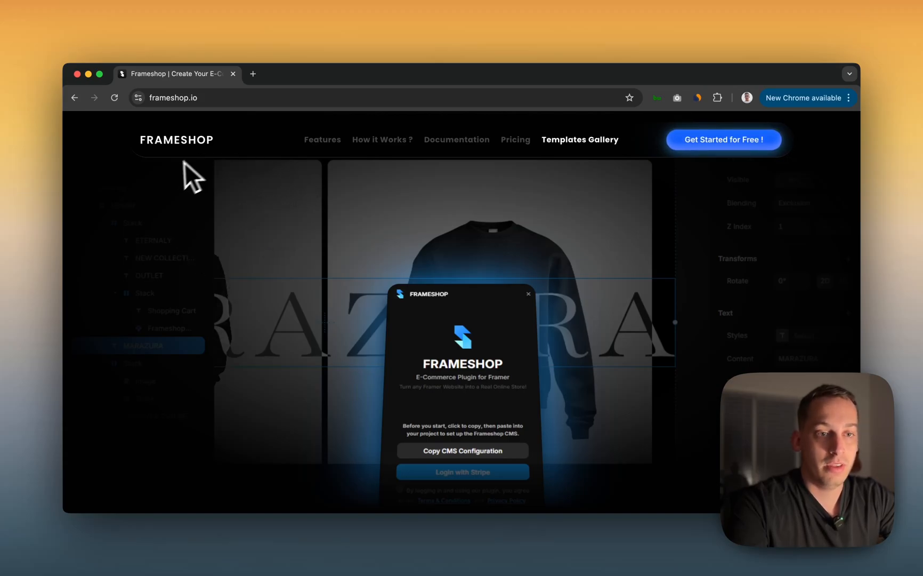
mouse_move(194, 224)
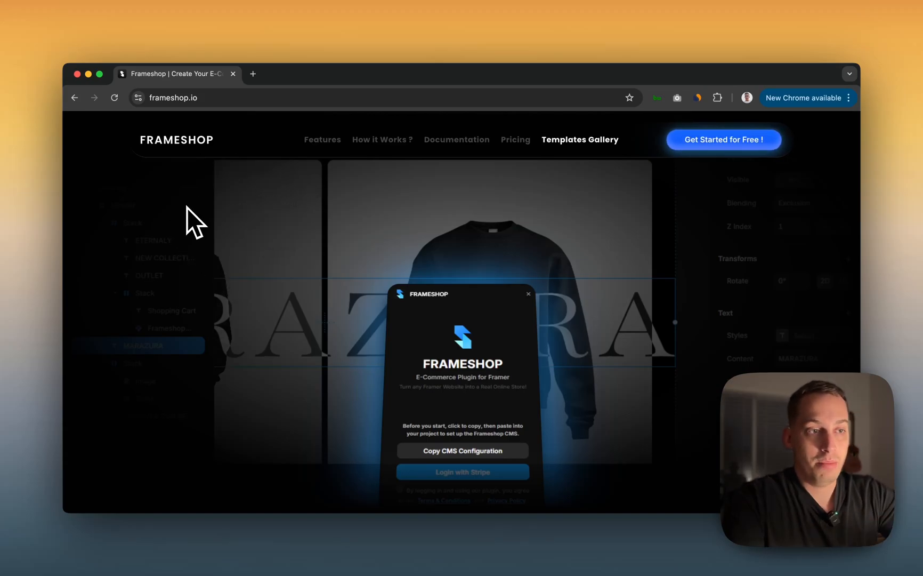
mouse_move(226, 143)
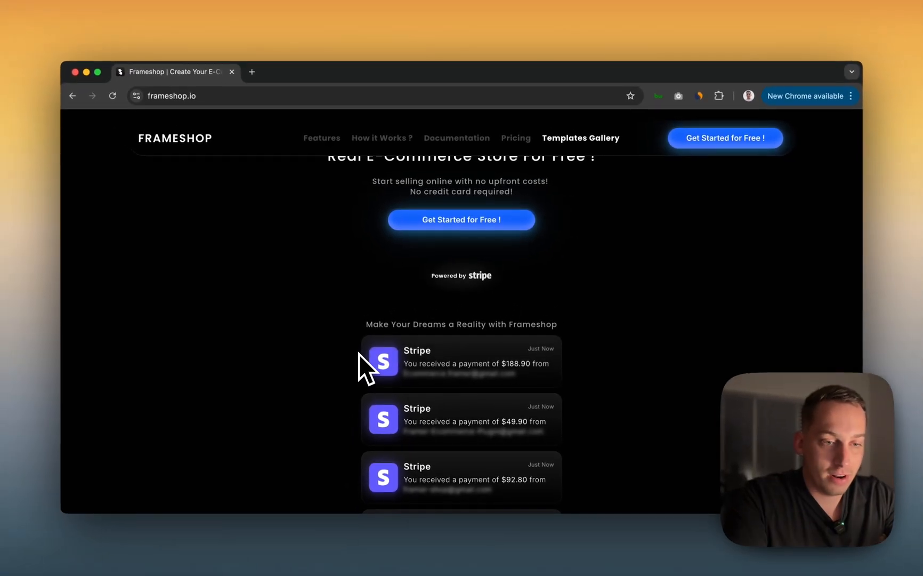
Browse the Frameshop site and go to its /doc documentation page.
scroll(down, 3)
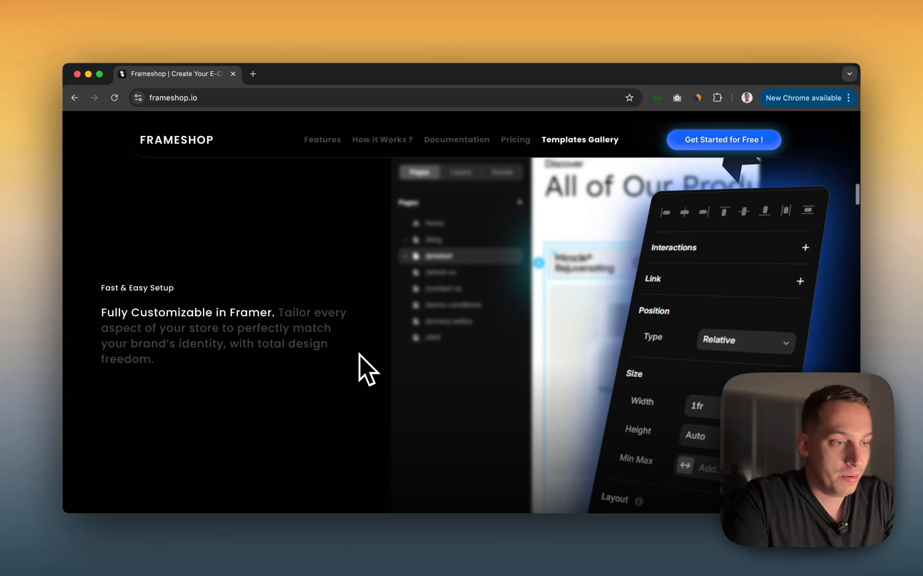
scroll(down, 3)
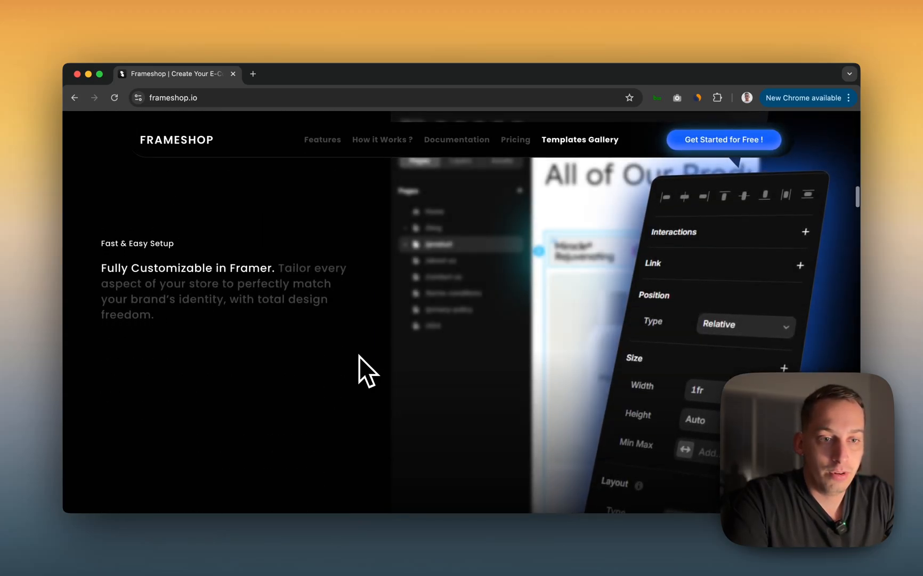
mouse_move(306, 363)
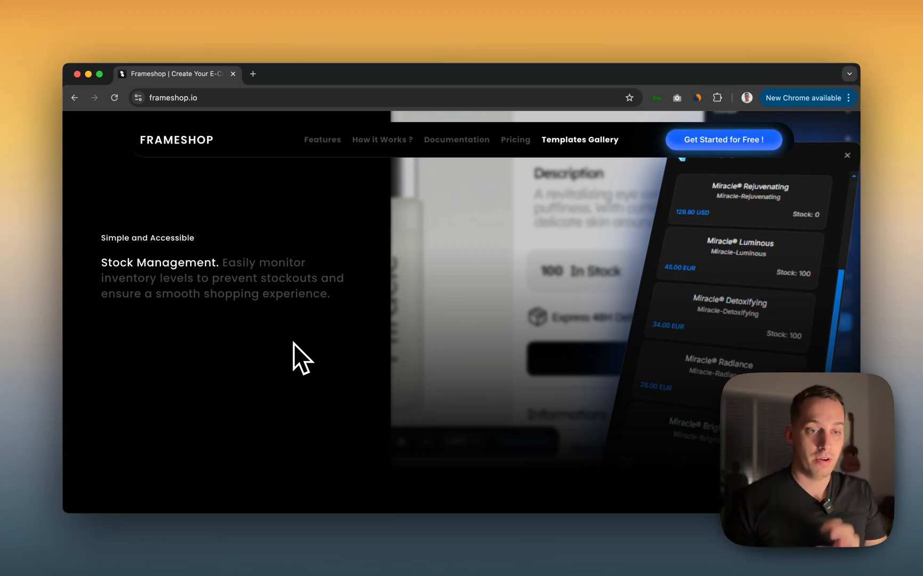
scroll(down, 3)
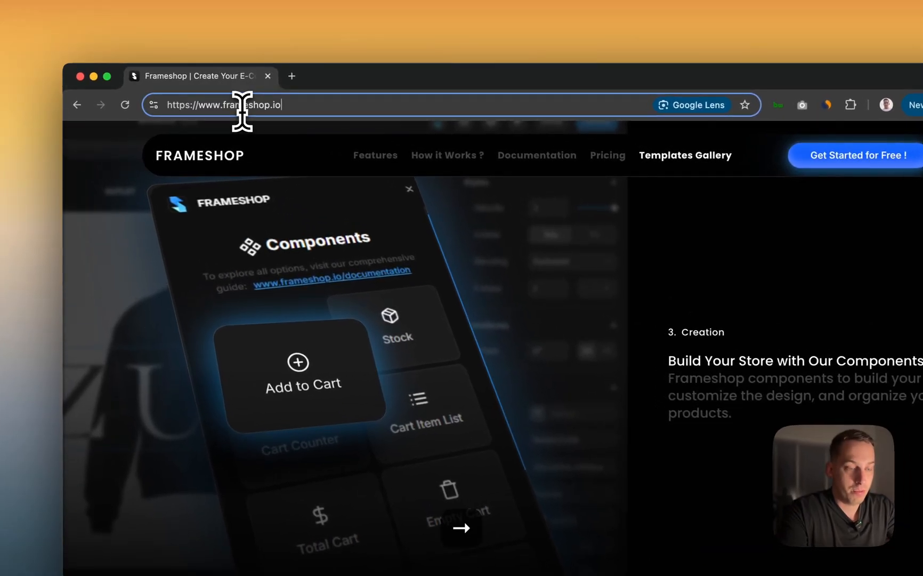
text(/doc)
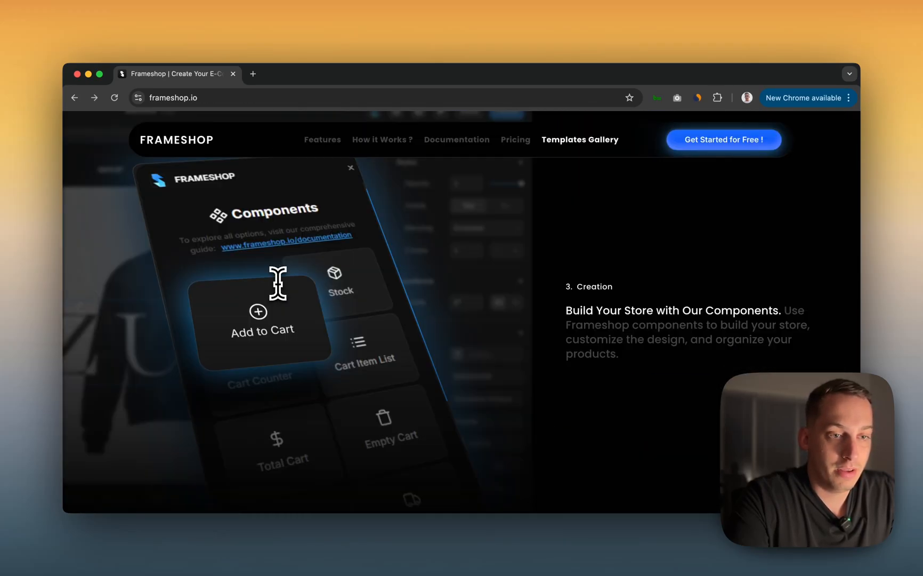
scroll(down, 3)
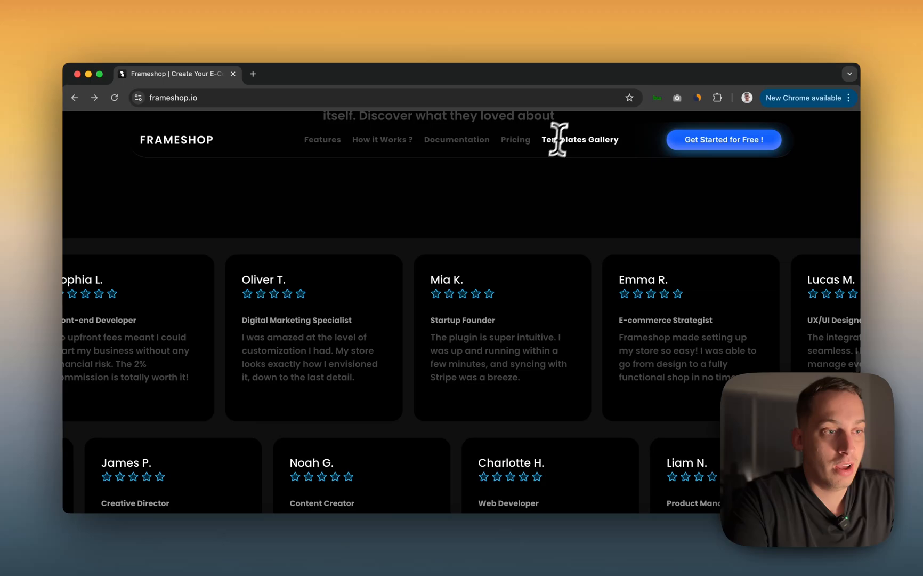
Open the Templates Gallery and scroll to the Novalta and Miracle template cards.
click(579, 140)
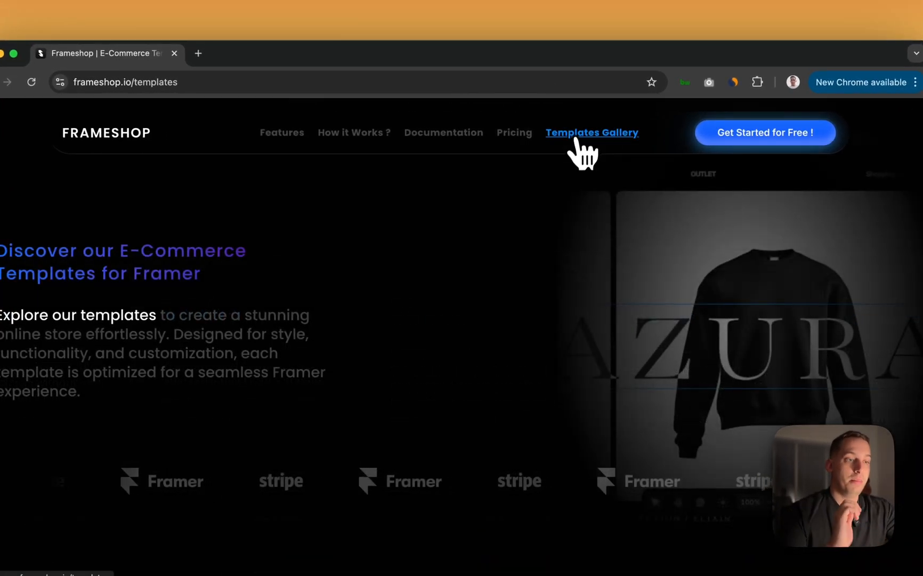
click(591, 132)
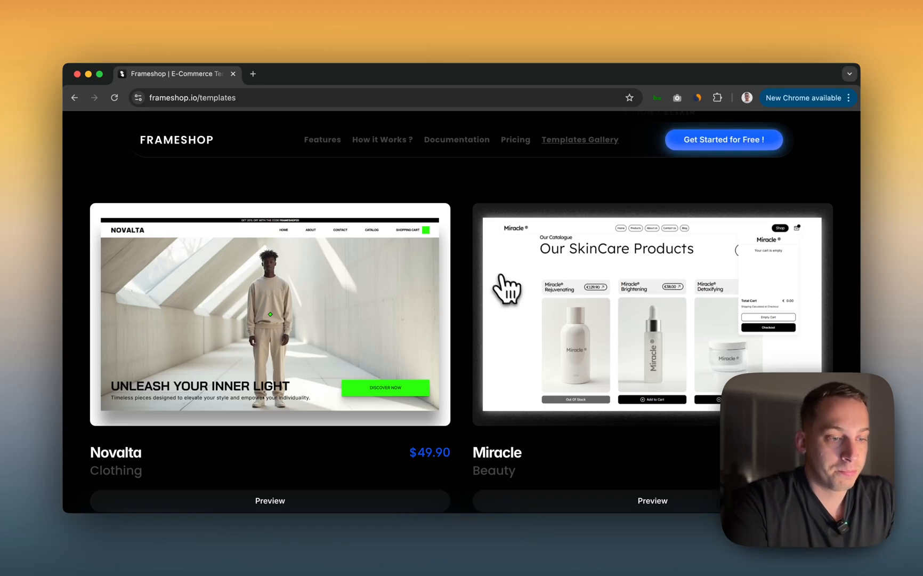
scroll(down, 3)
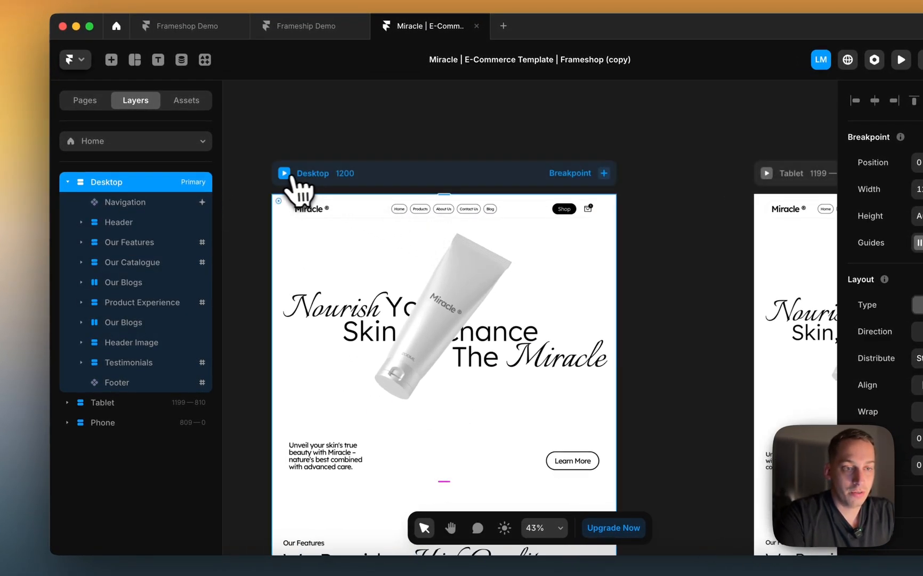
Preview the Desktop home page and toggle the shopping cart open, closed and open again.
click(285, 172)
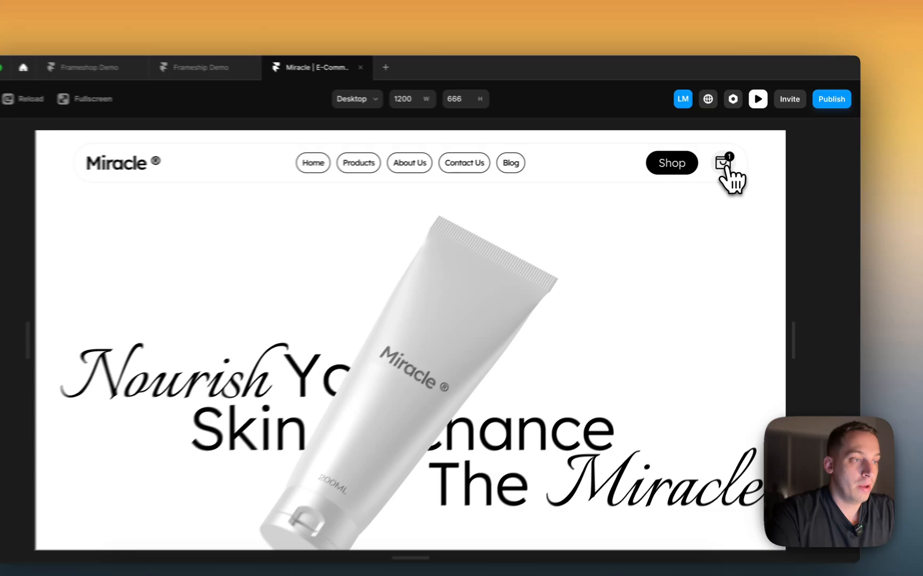
click(723, 163)
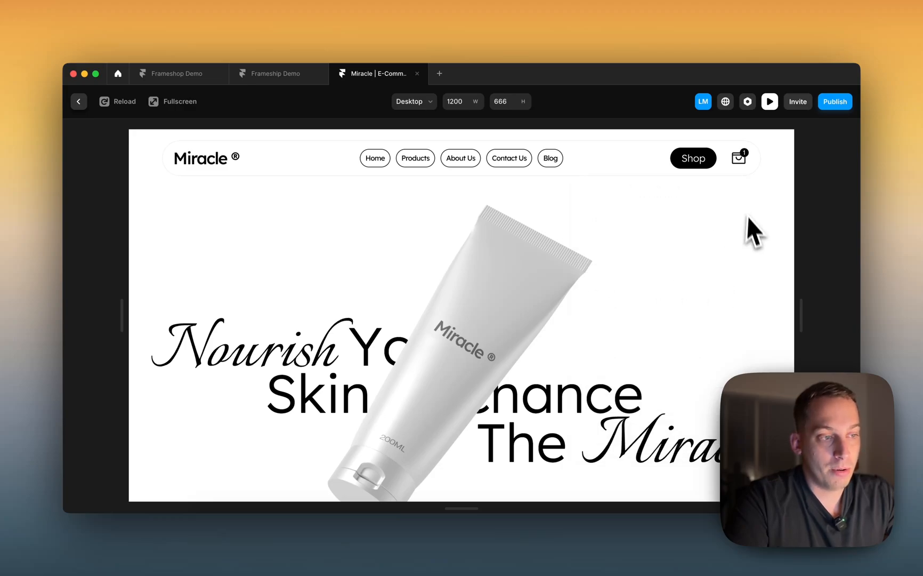
click(737, 158)
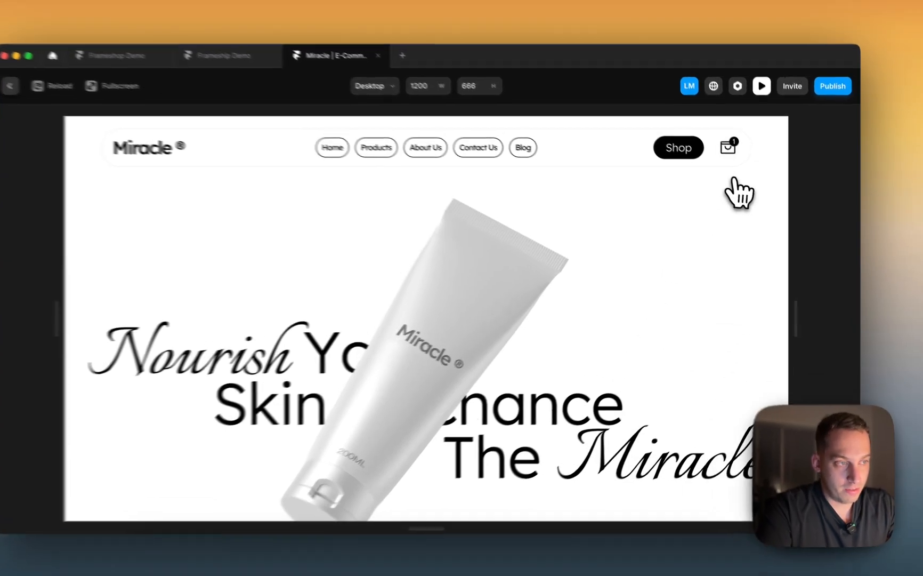
click(728, 148)
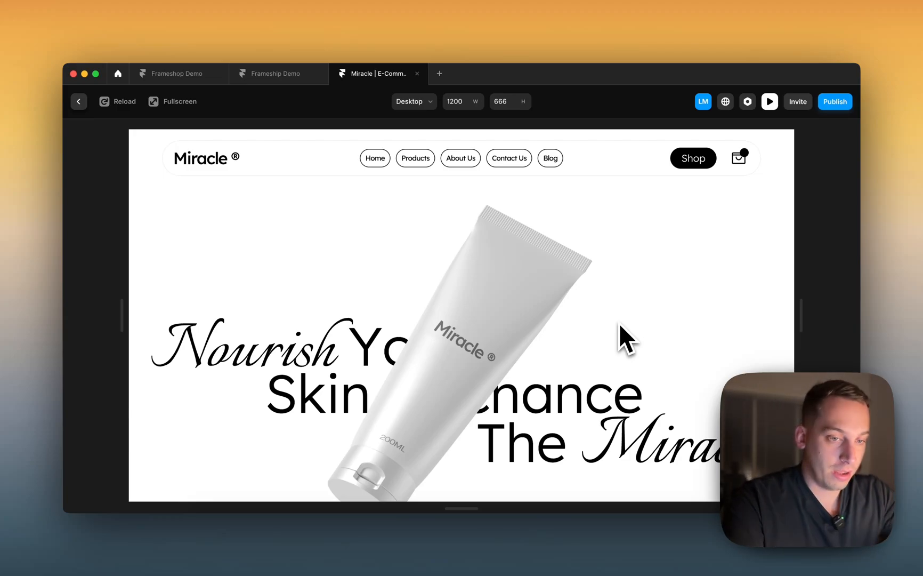
mouse_move(443, 430)
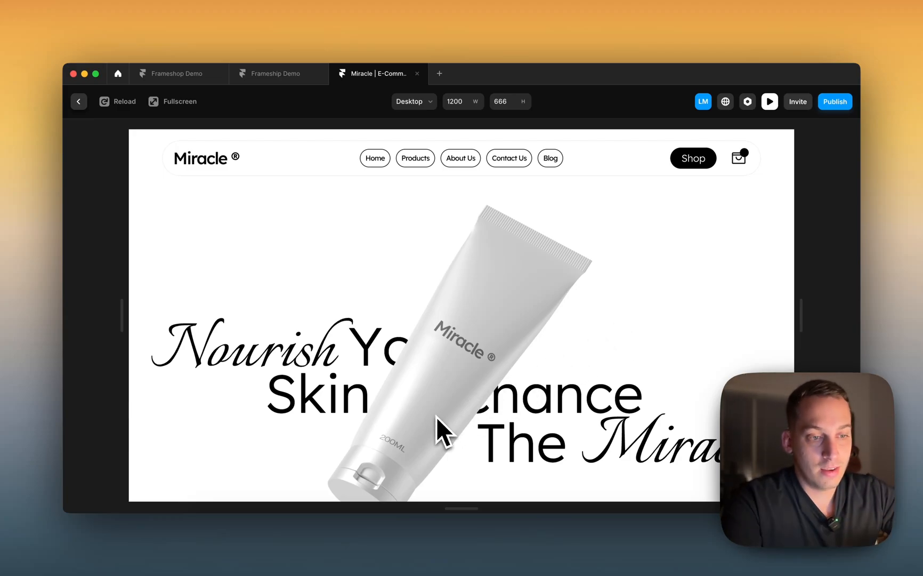
Review the product page with delivery to Miami Gardens US, then exit the preview to the editor.
scroll(down, 3)
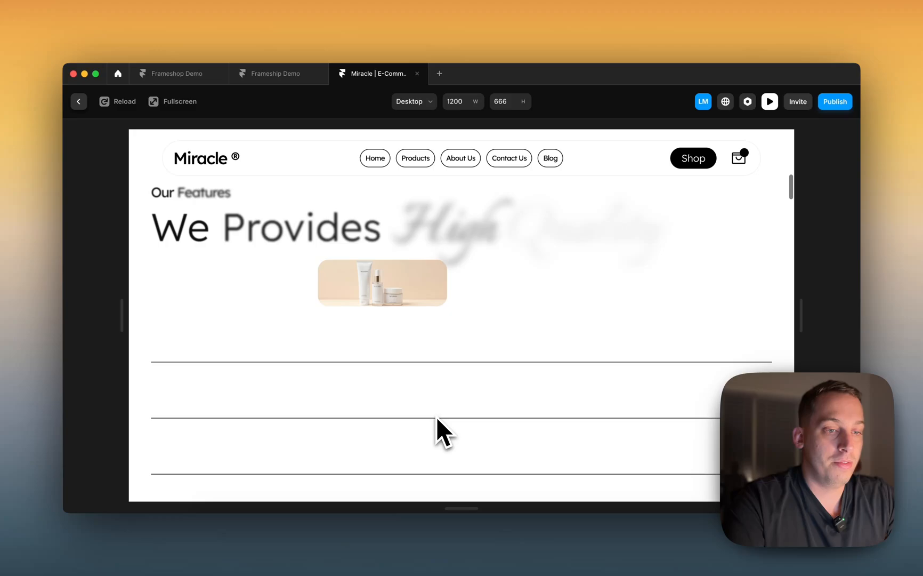
scroll(down, 3)
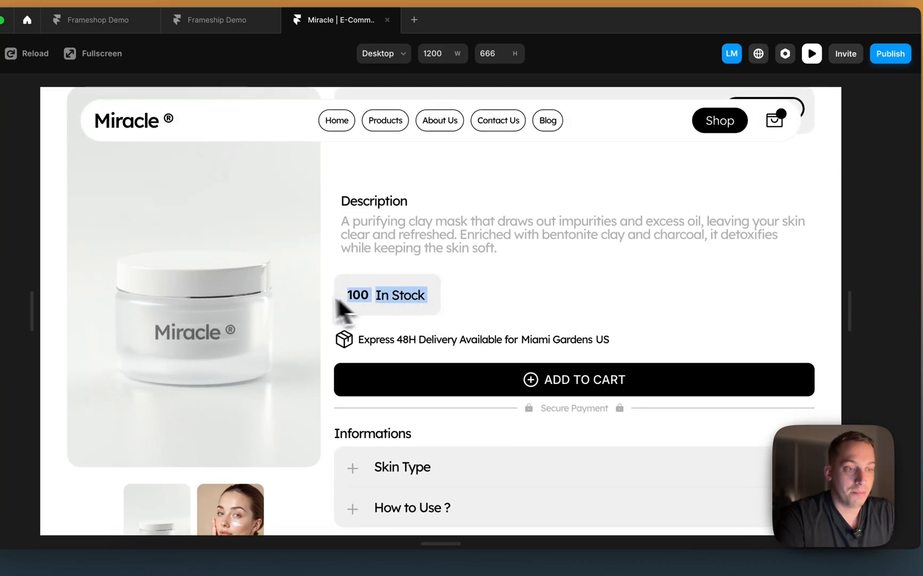
mouse_move(344, 301)
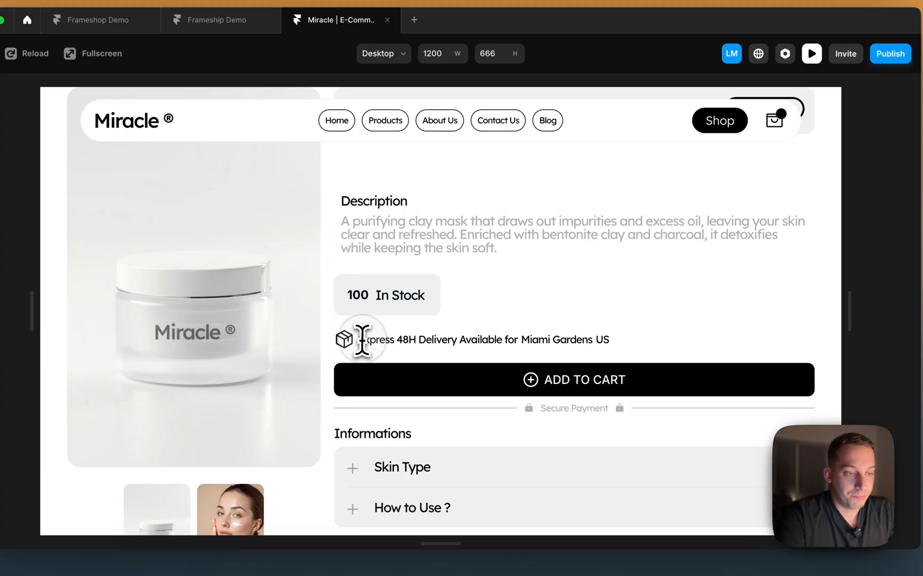
drag(360, 339, 609, 339)
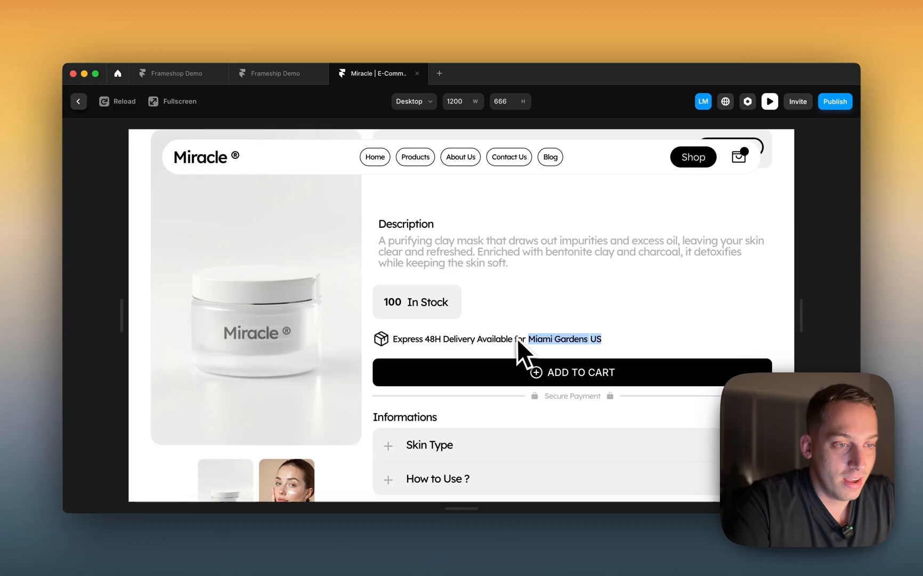
scroll(down, 3)
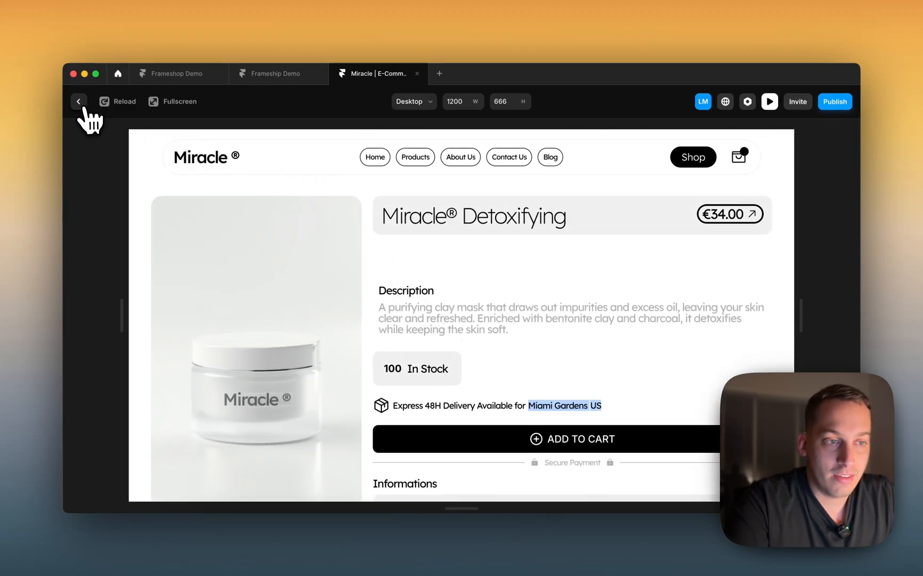
click(78, 101)
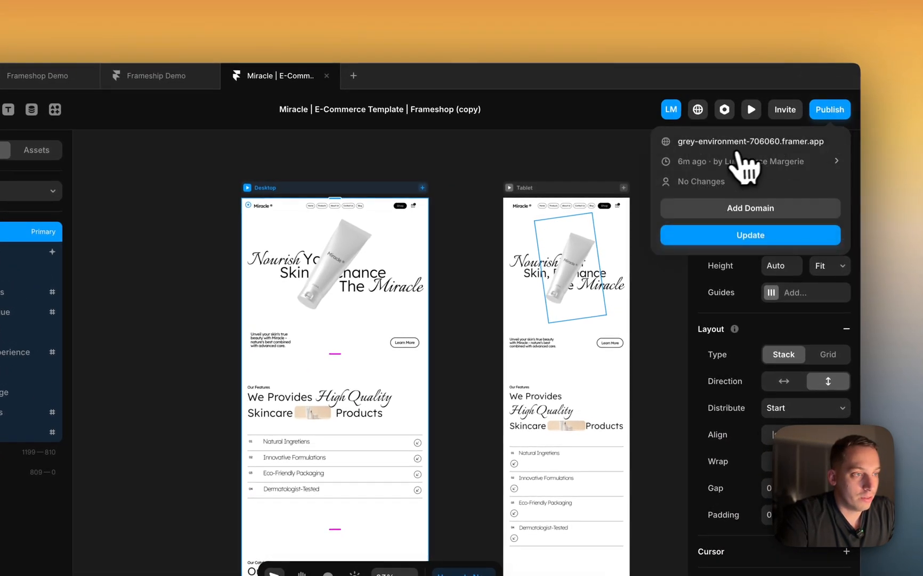
Open the live published Miracle site and browse its product listing.
click(751, 142)
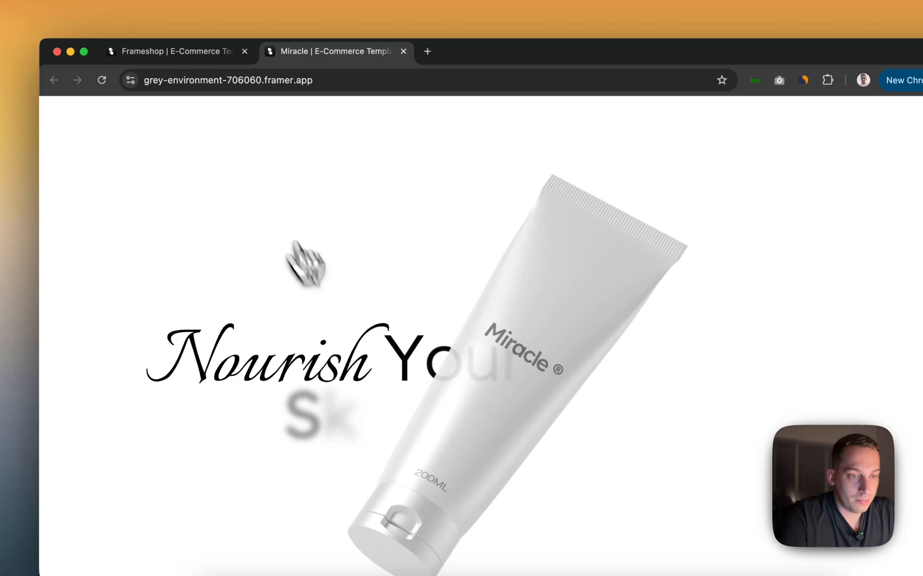
scroll(down, 3)
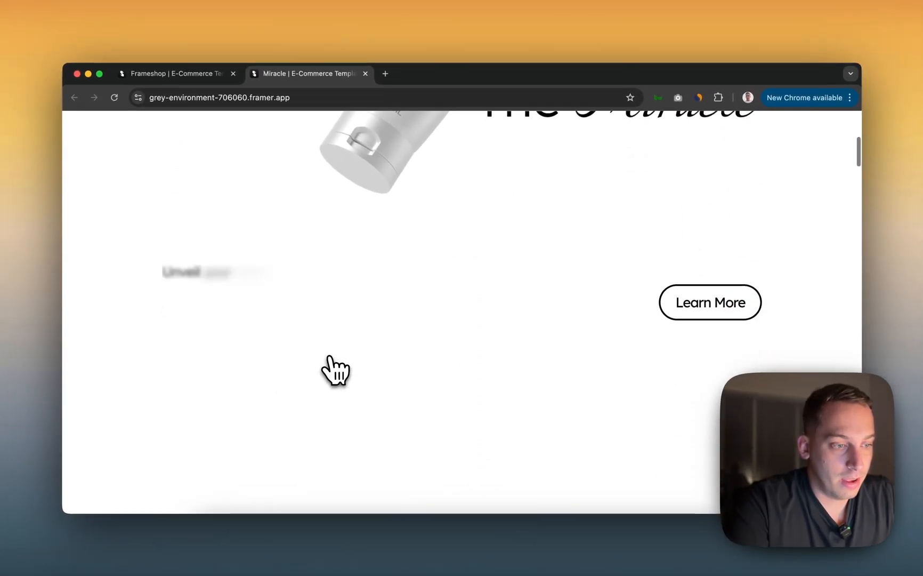
scroll(down, 3)
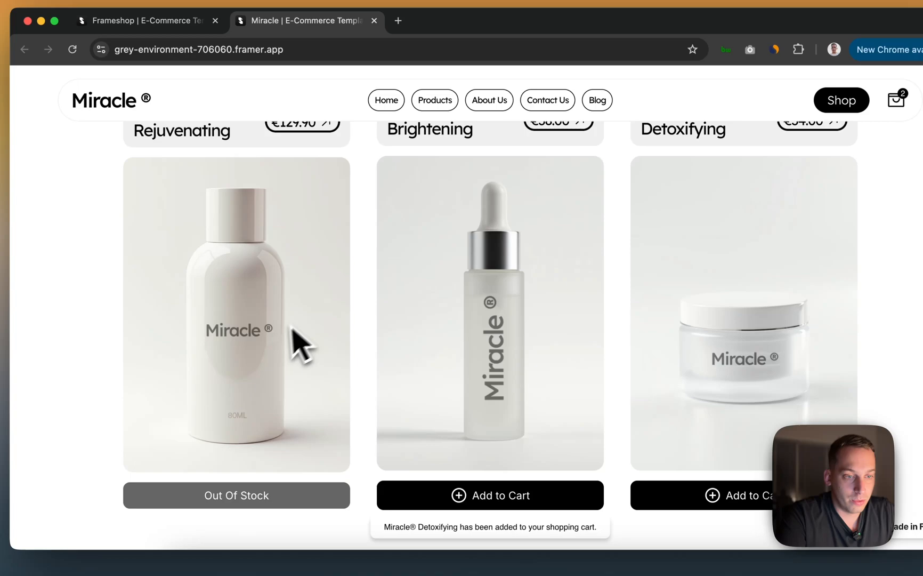
scroll(up, 3)
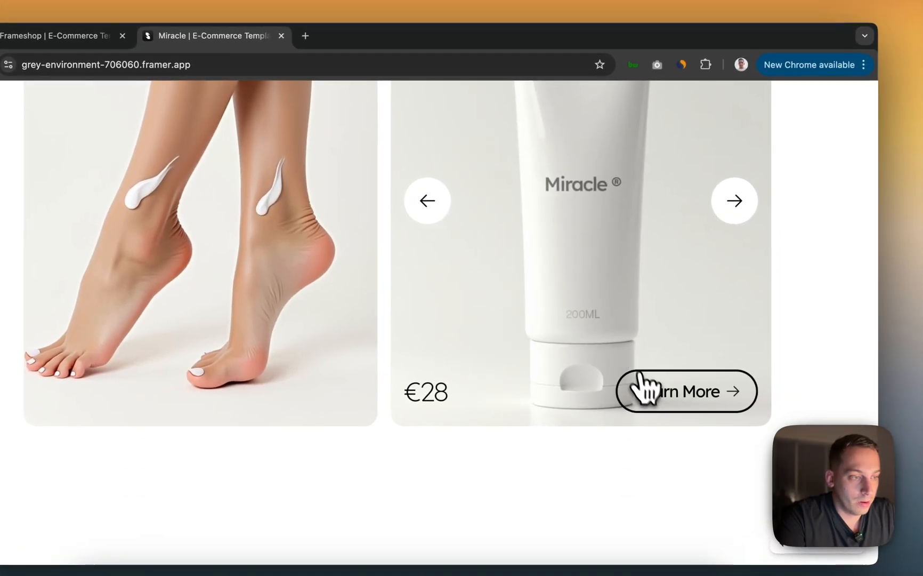
Open Miracle Radiance, review the cart and proceed to Stripe checkout.
click(686, 391)
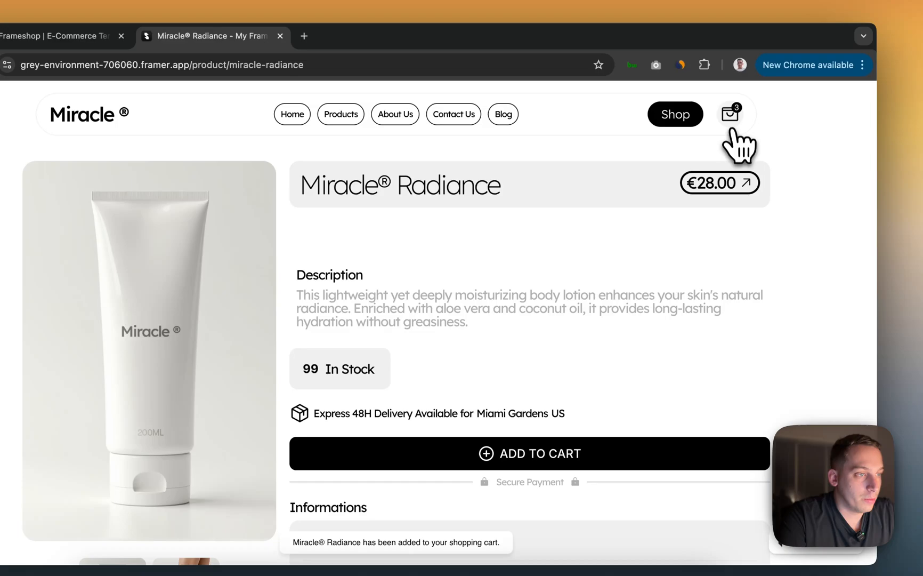
click(730, 114)
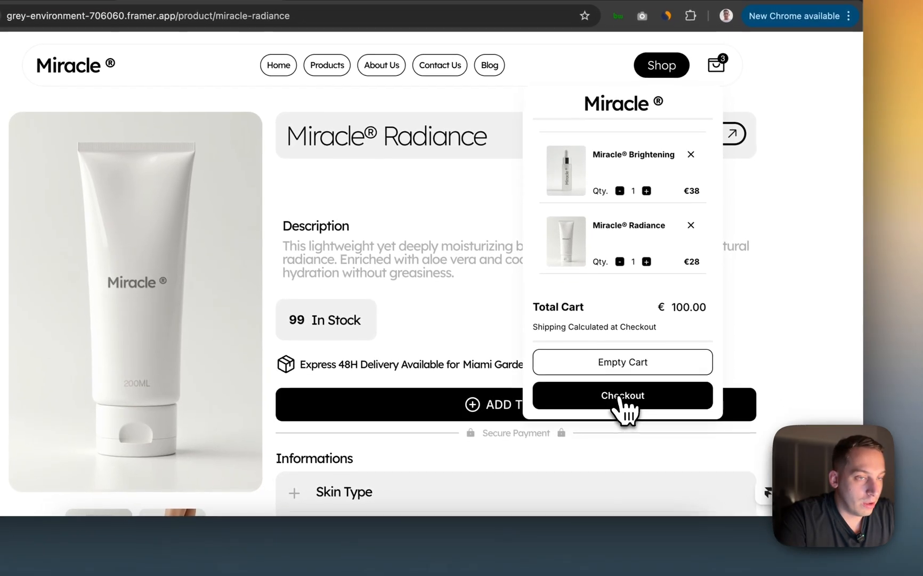
click(622, 395)
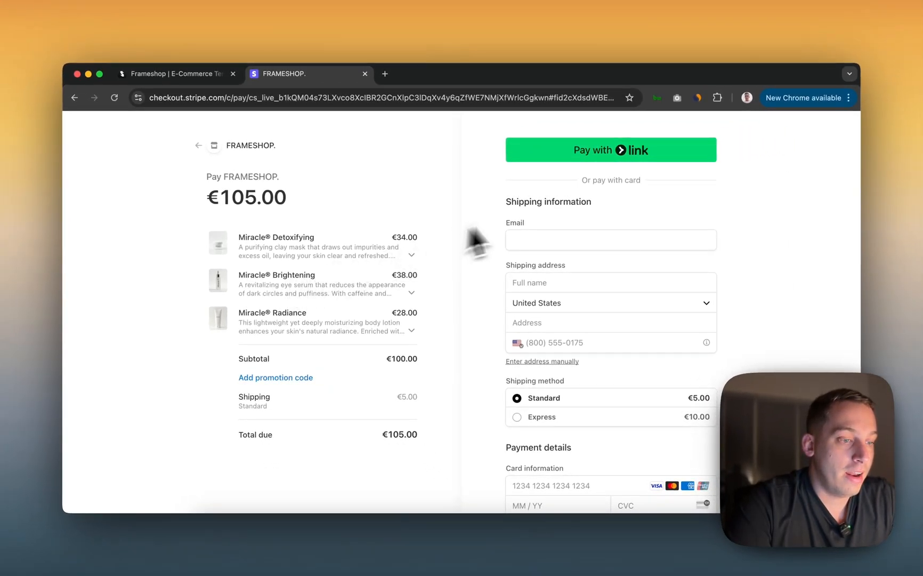
mouse_move(634, 291)
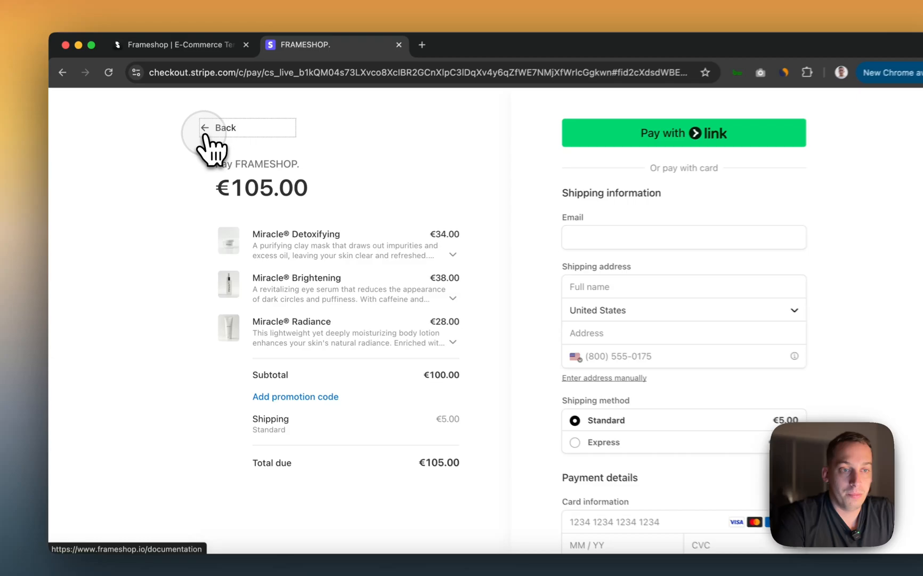
Leave the Stripe Checkout page after reviewing the €105.00 order of three products.
click(224, 128)
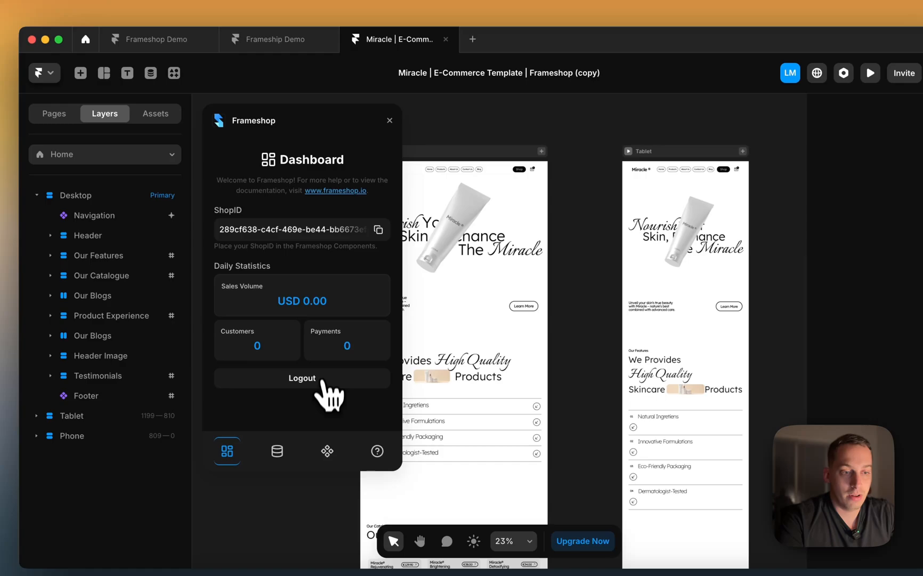
Log out of the Frameshop plugin so it returns to its welcome screen.
click(302, 377)
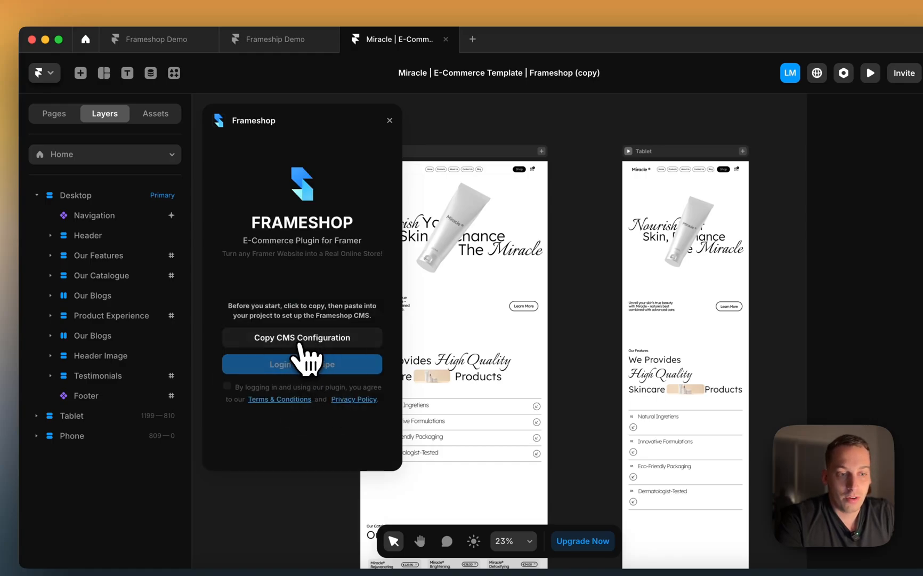
Copy the Frameshop CMS configuration, allowing clipboard access, to add the Products collection.
click(301, 337)
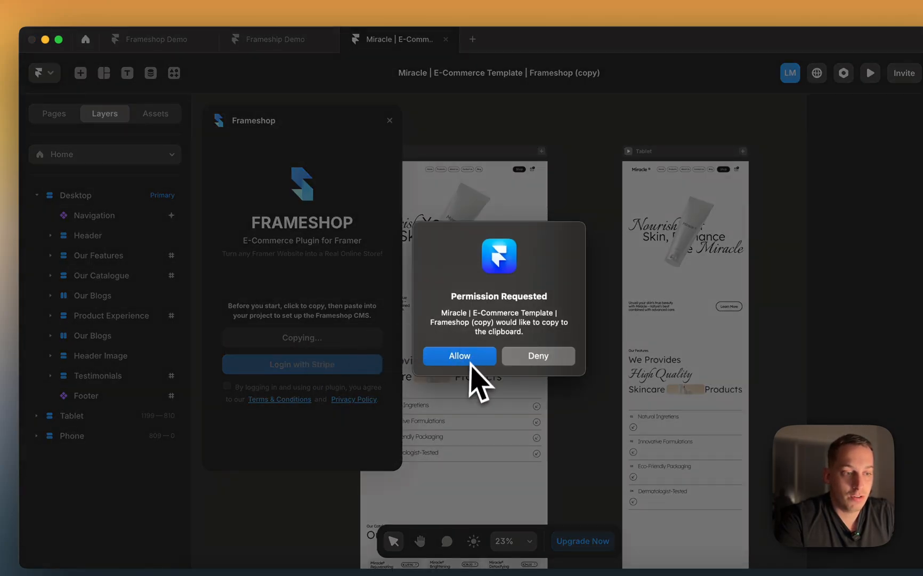
click(459, 354)
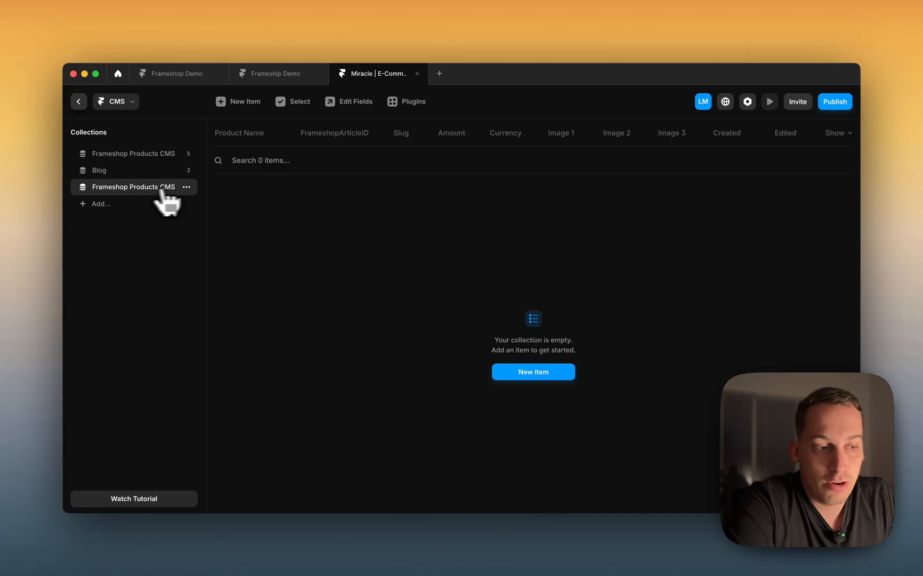
Delete the empty duplicate products collection and return to the page canvas.
click(186, 187)
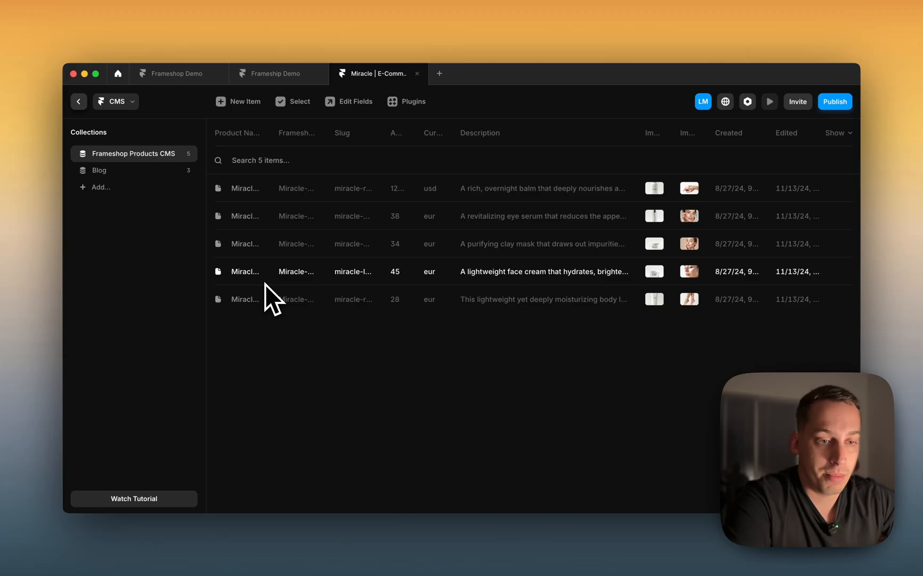
click(78, 101)
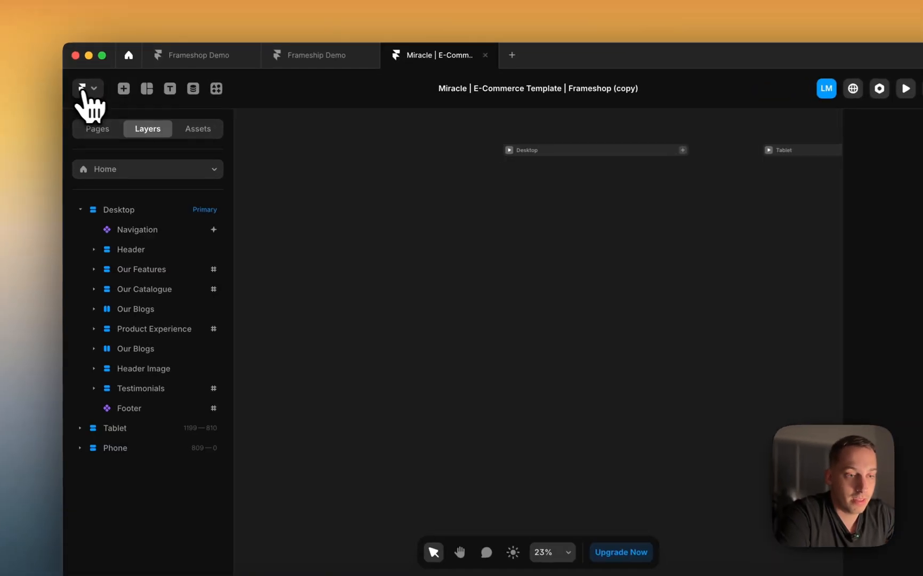
Log in with Stripe and connect the existing Prismato LLC account to Frameshop.
click(217, 89)
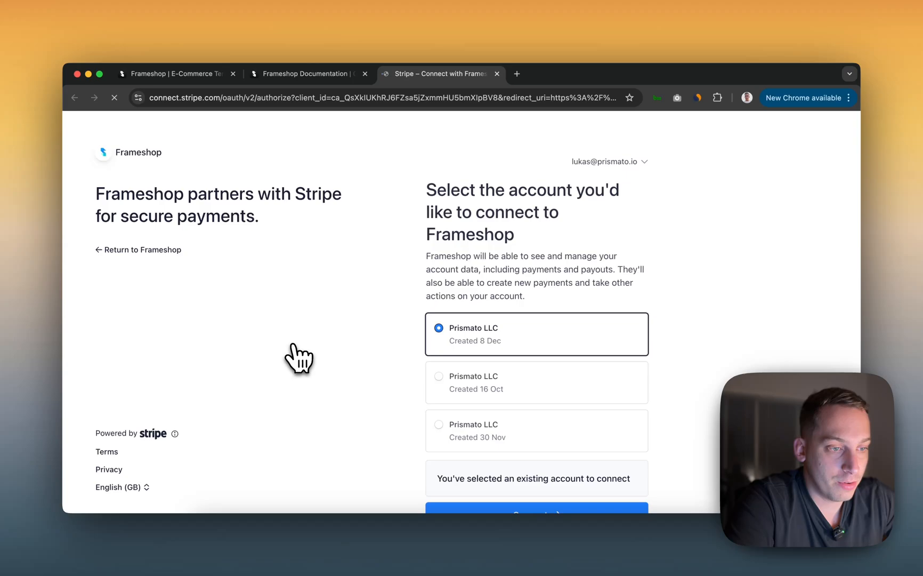
scroll(down, 3)
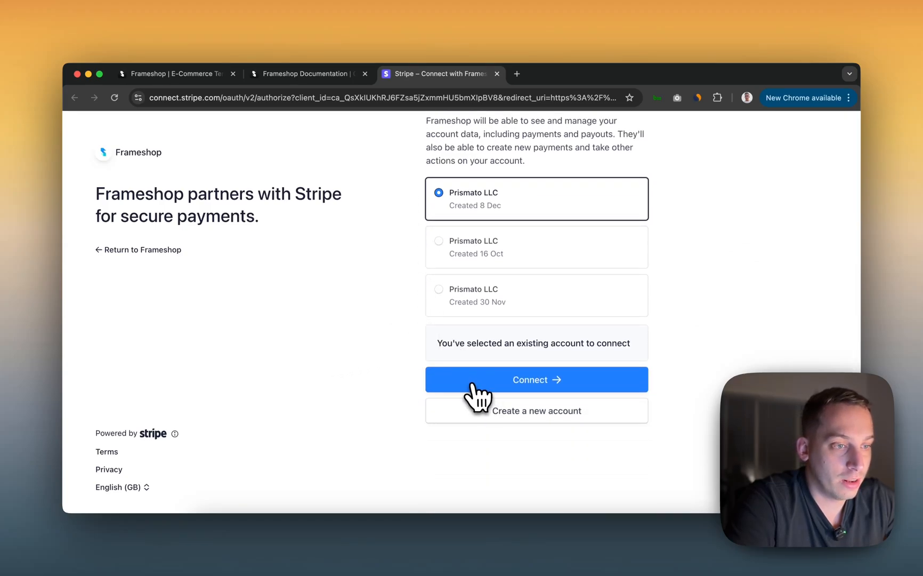
click(535, 379)
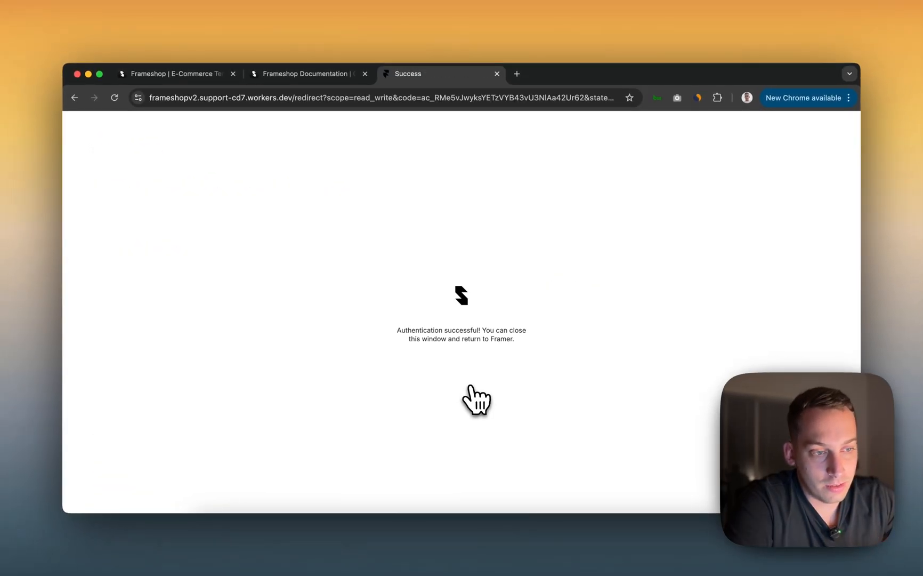
mouse_move(503, 167)
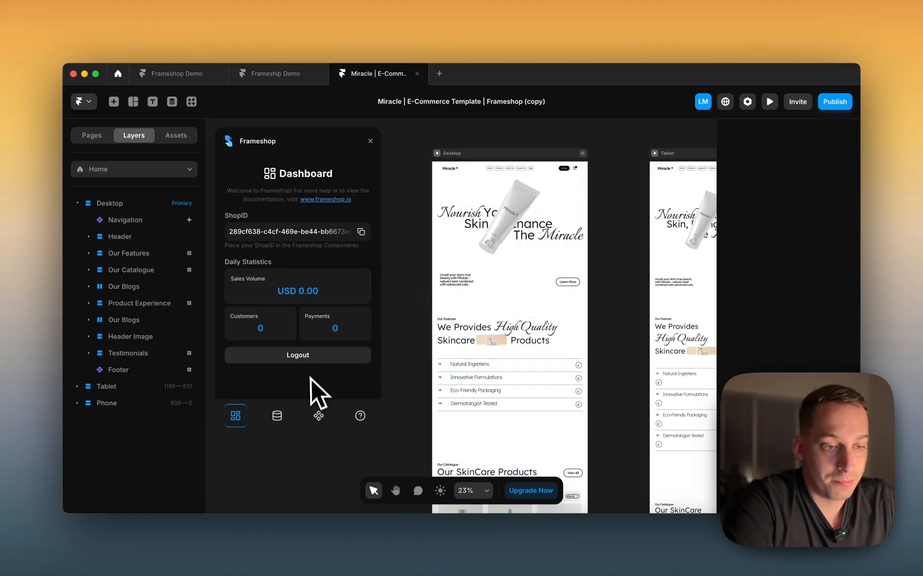
Select the Frameshop Products collection list under Our Catalogue for syncing.
scroll(down, 3)
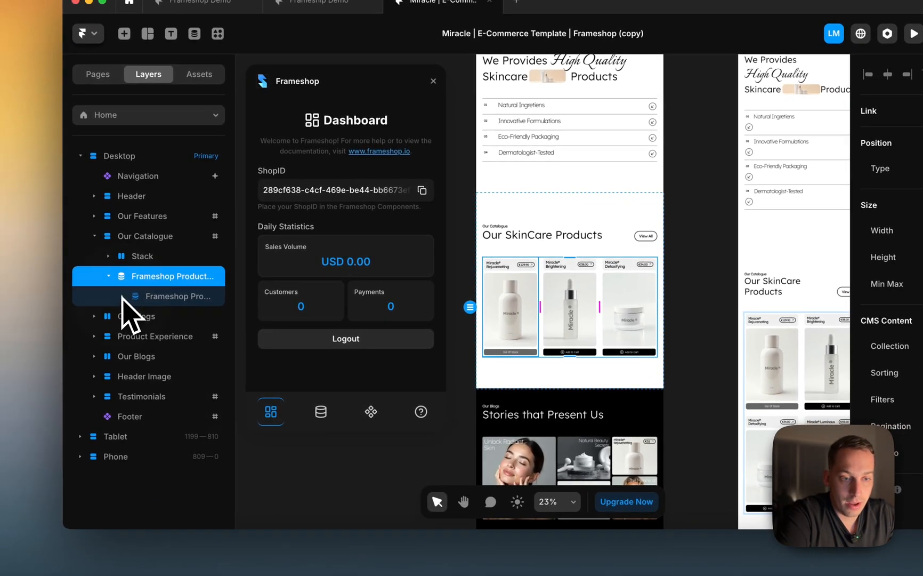
click(122, 296)
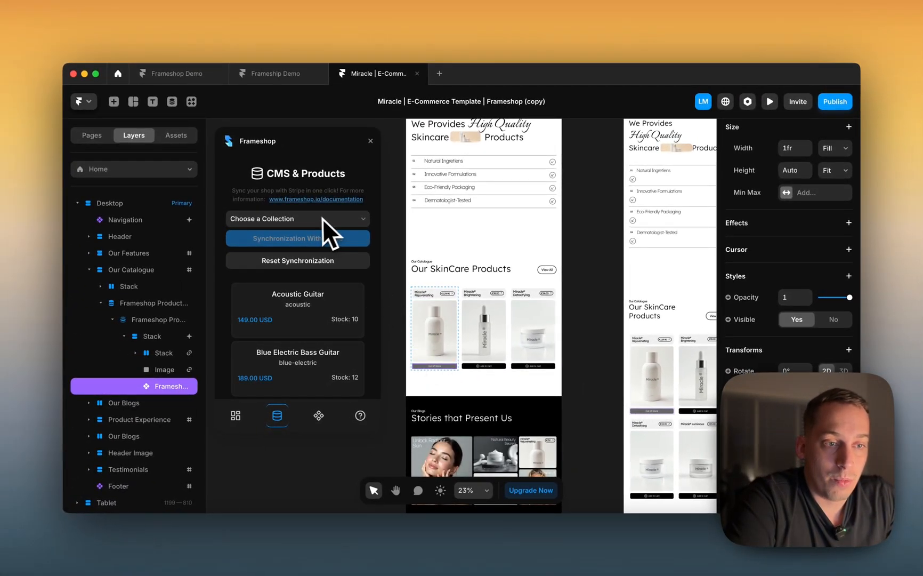
Choose the Frameshop Products CMS collection for syncing and scroll the products list.
click(296, 219)
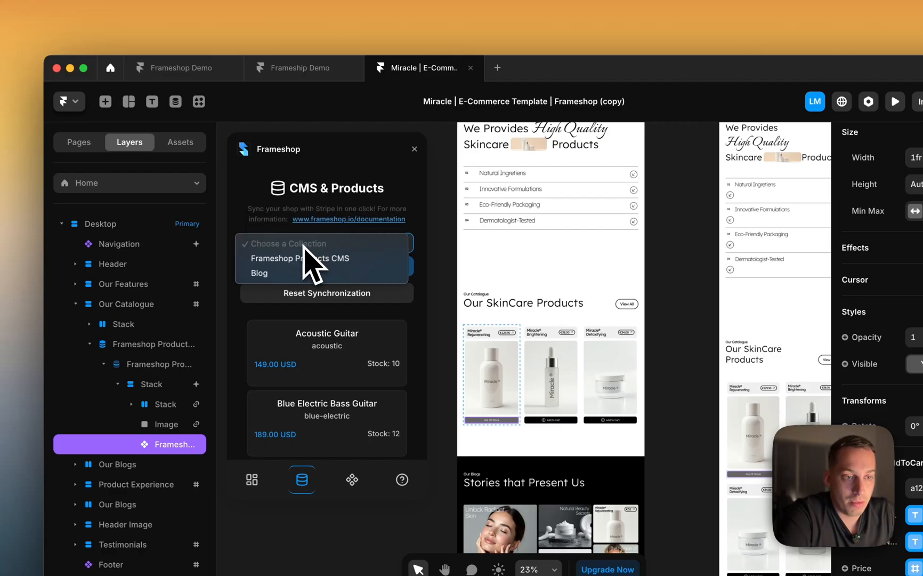
click(298, 258)
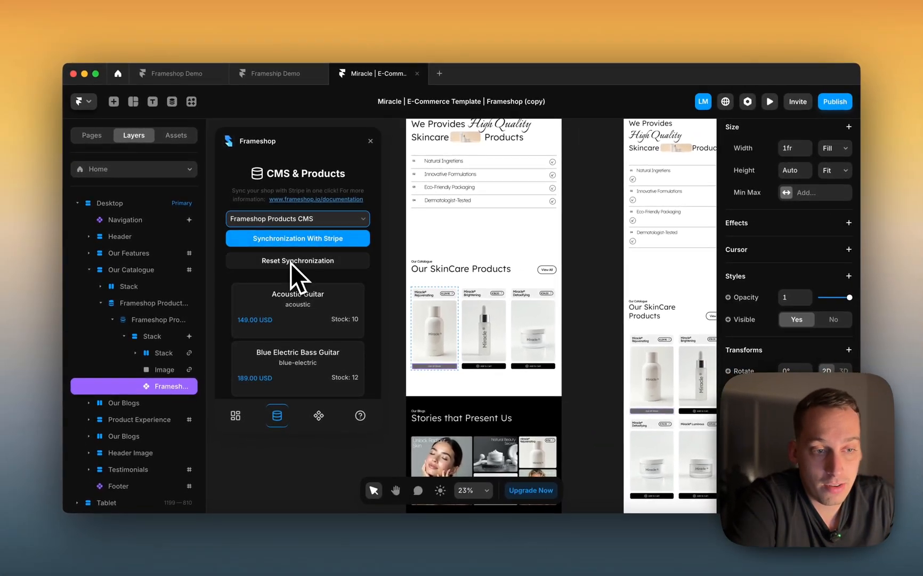
scroll(down, 3)
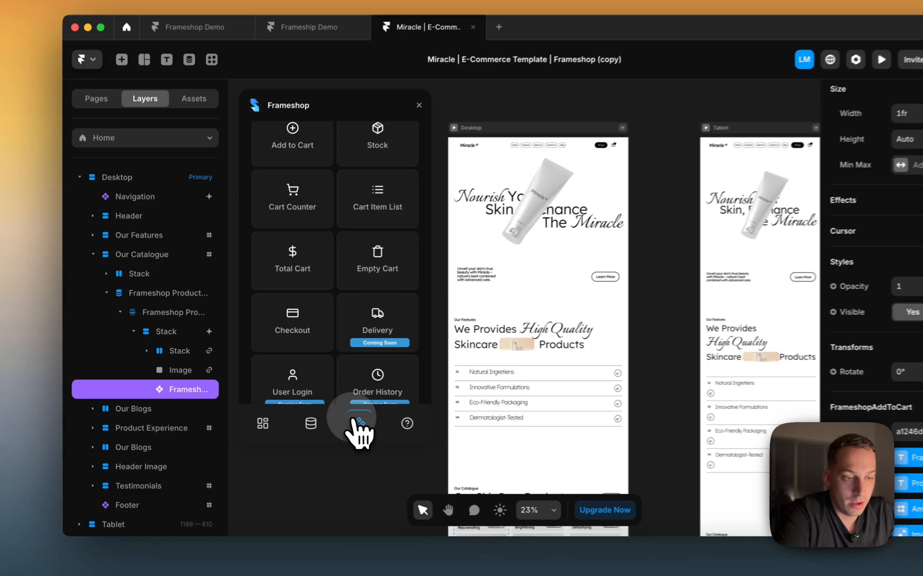
Show the plugin's cart components, then open a catalogue product page and its navigation Cart Component.
click(356, 422)
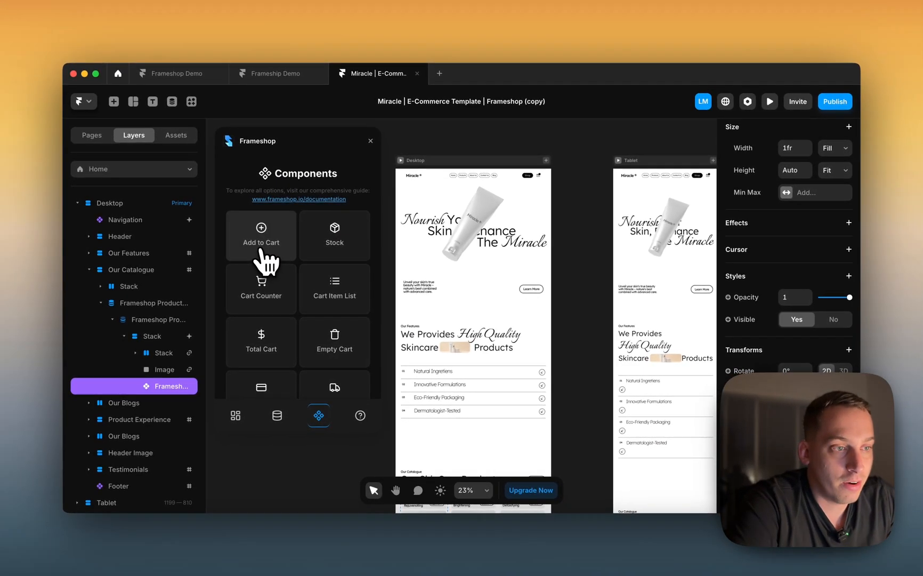
scroll(down, 3)
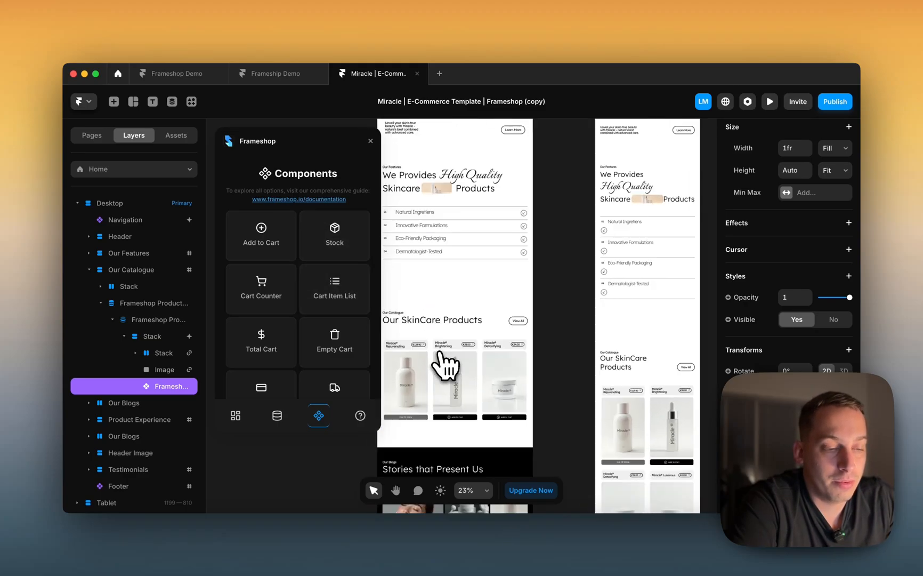
click(91, 134)
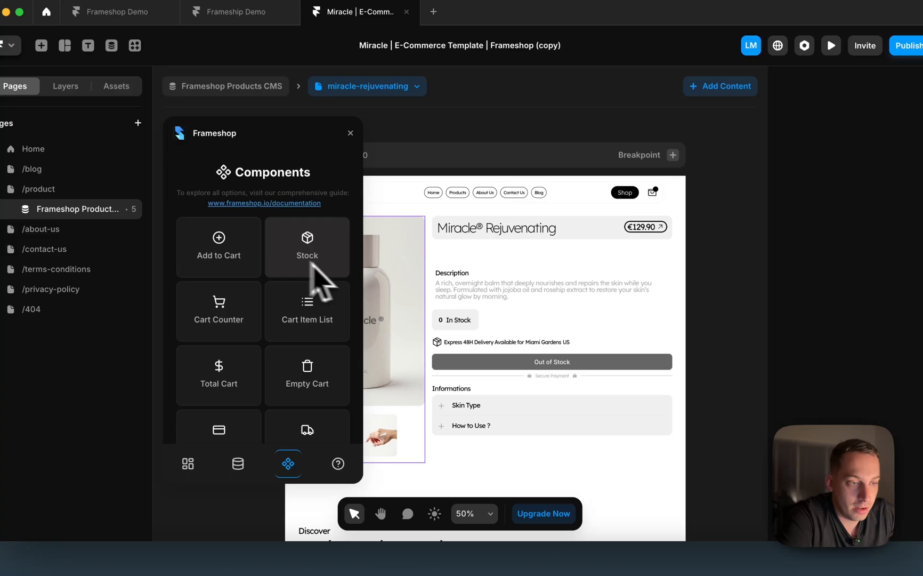
click(455, 320)
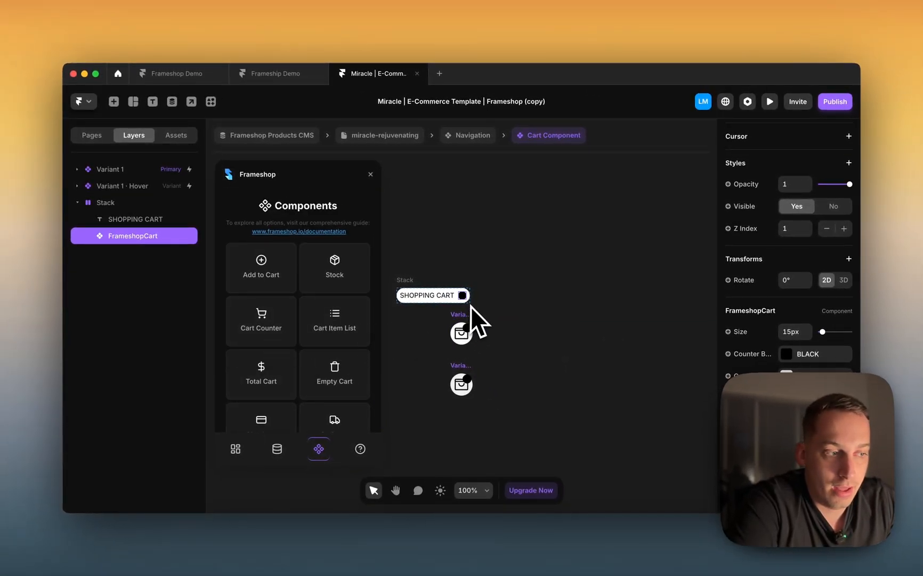
mouse_move(498, 388)
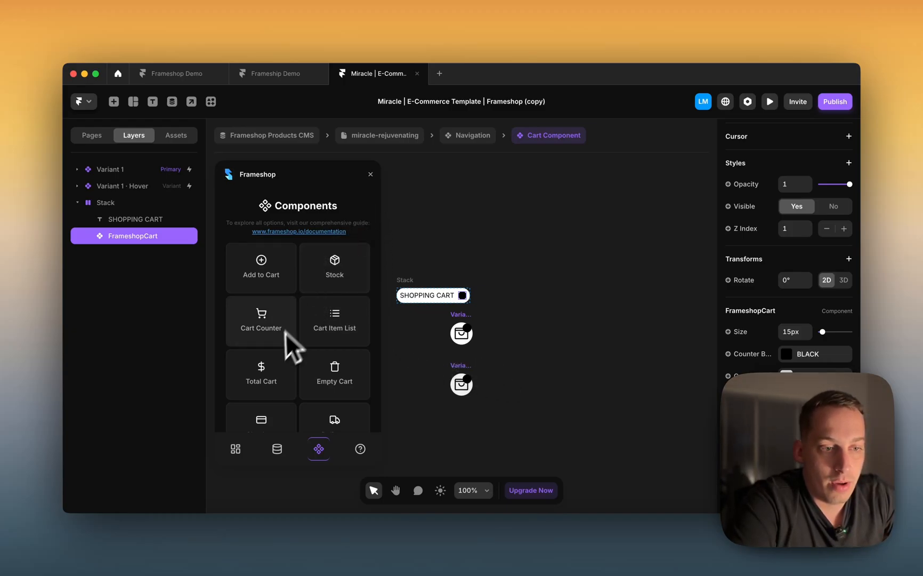
mouse_move(337, 353)
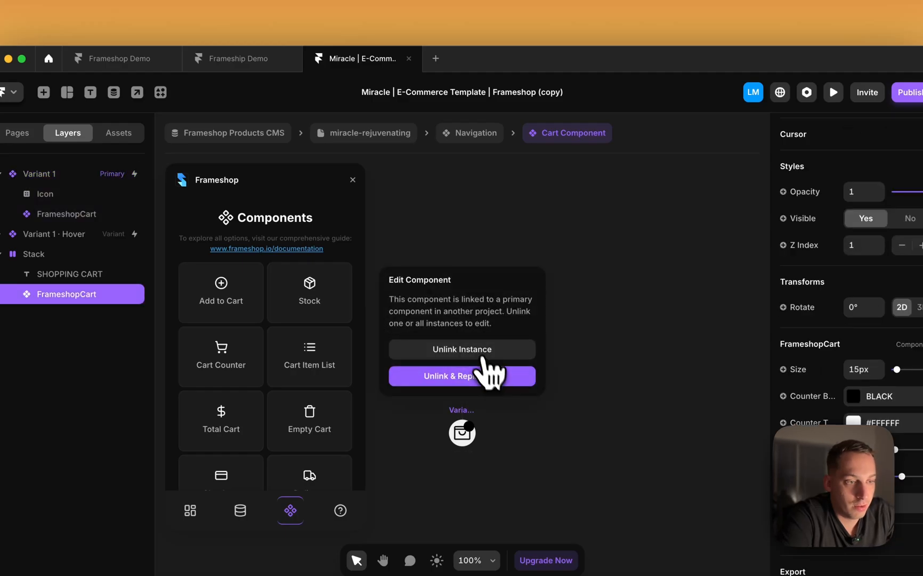
Unlink and replace the cart component, then preview the product page with its Add to Cart button.
click(460, 375)
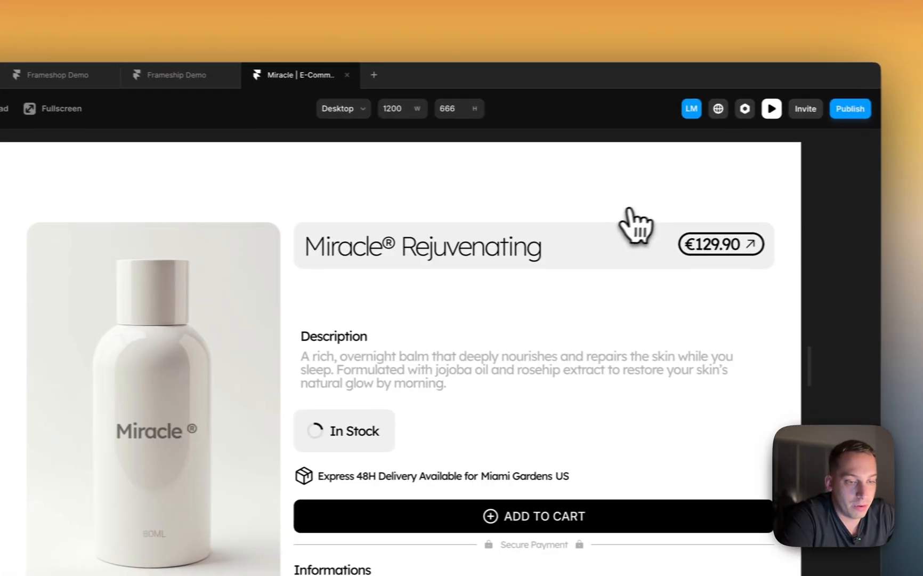
Add Miracle Detoxifying (€34) to the preview cart, check the cart drawer and exit preview.
scroll(down, 3)
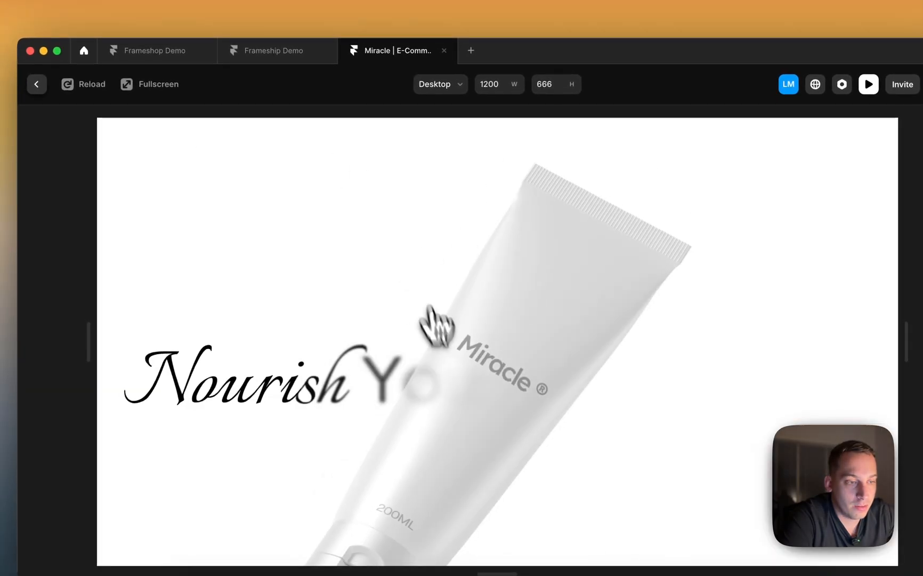
scroll(down, 3)
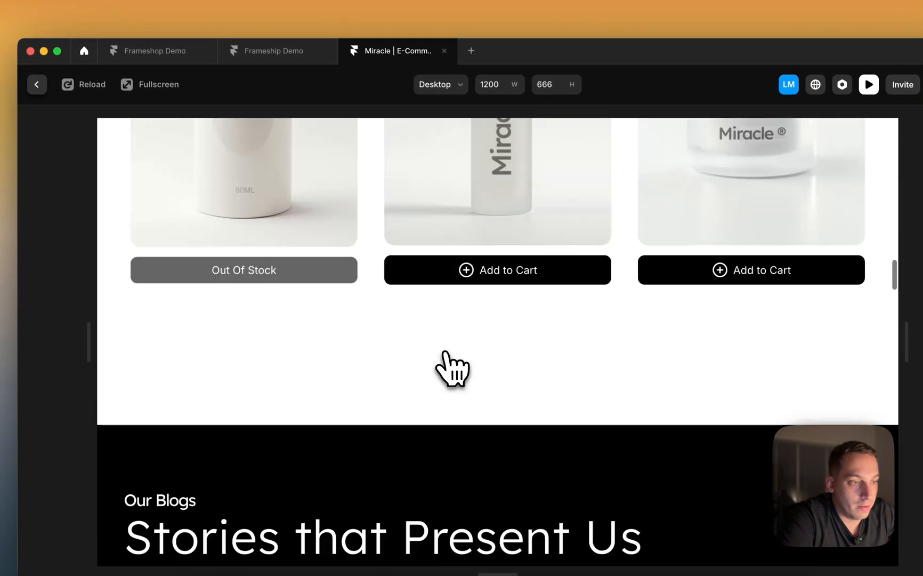
click(751, 269)
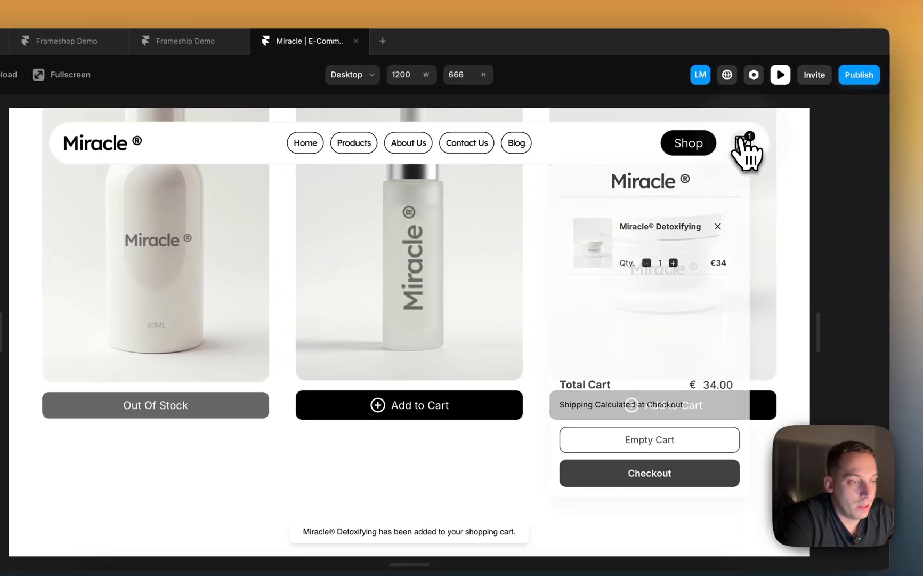
click(744, 142)
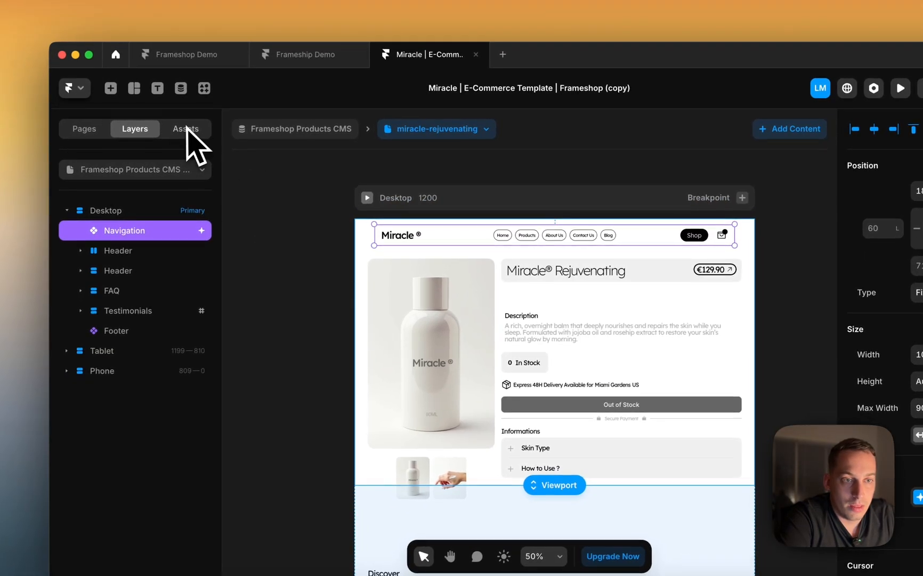
Relaunch the Frameshop plugin from the Plugins menu's Recents list.
click(203, 88)
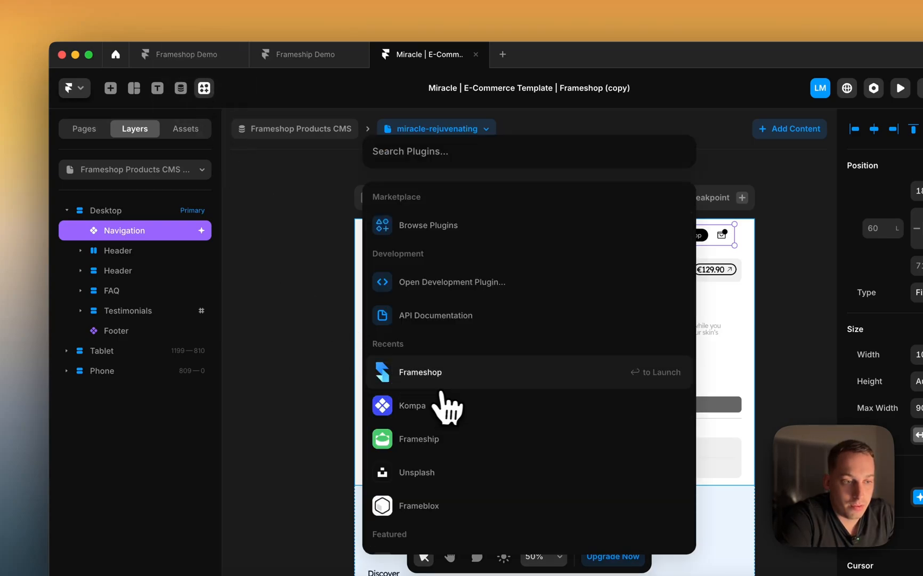
click(420, 371)
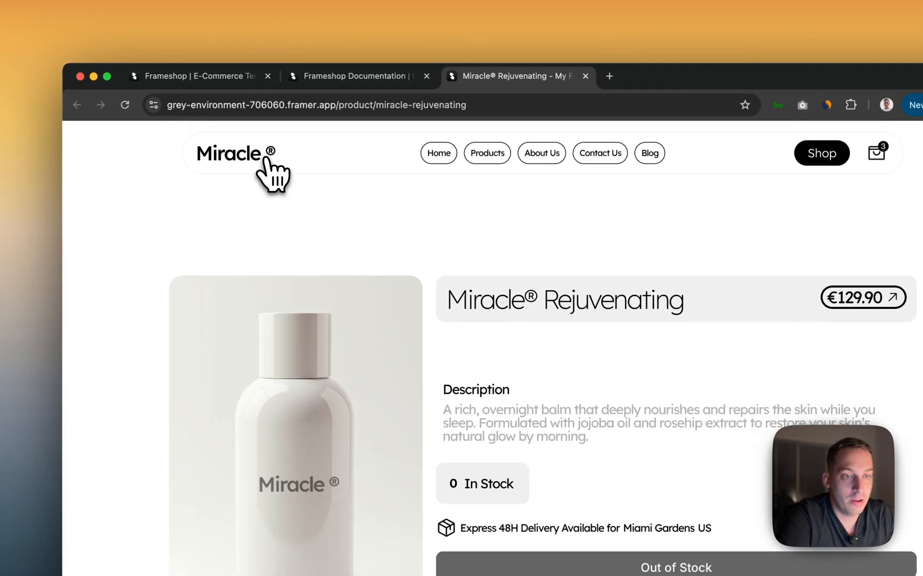
Return from the live product page in Chrome to Framer's Frameshop components library.
click(235, 154)
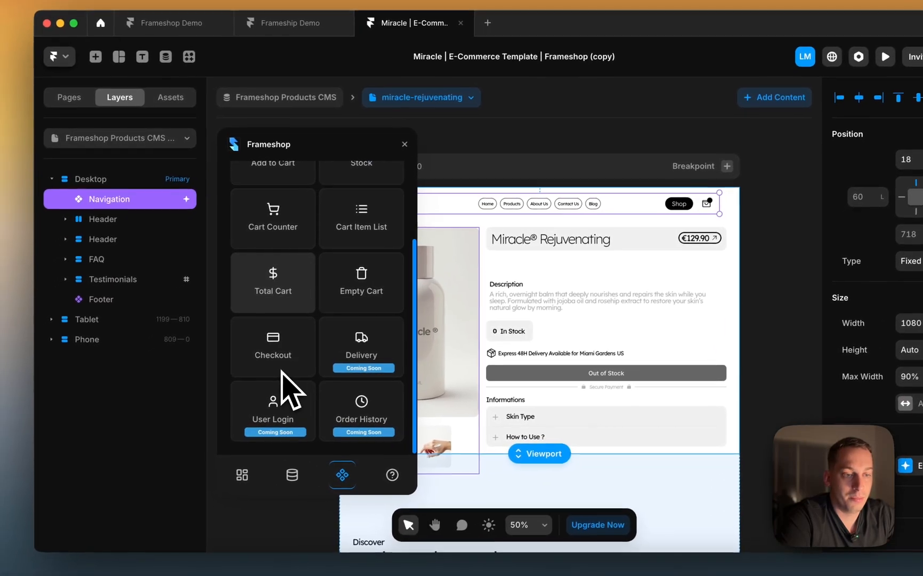
Show the plugin's help section and switch to Chrome for the Frameshop documentation.
scroll(down, 3)
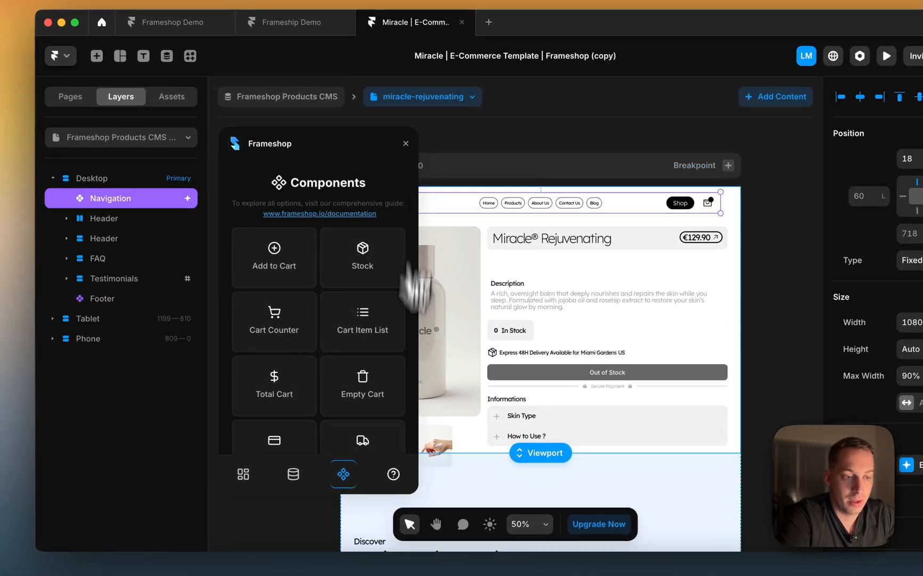
click(392, 473)
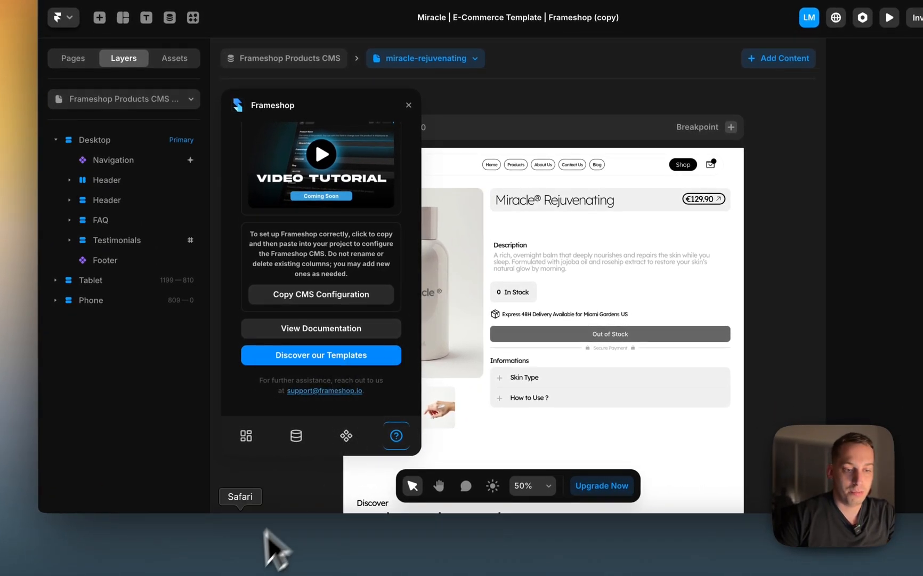
click(320, 328)
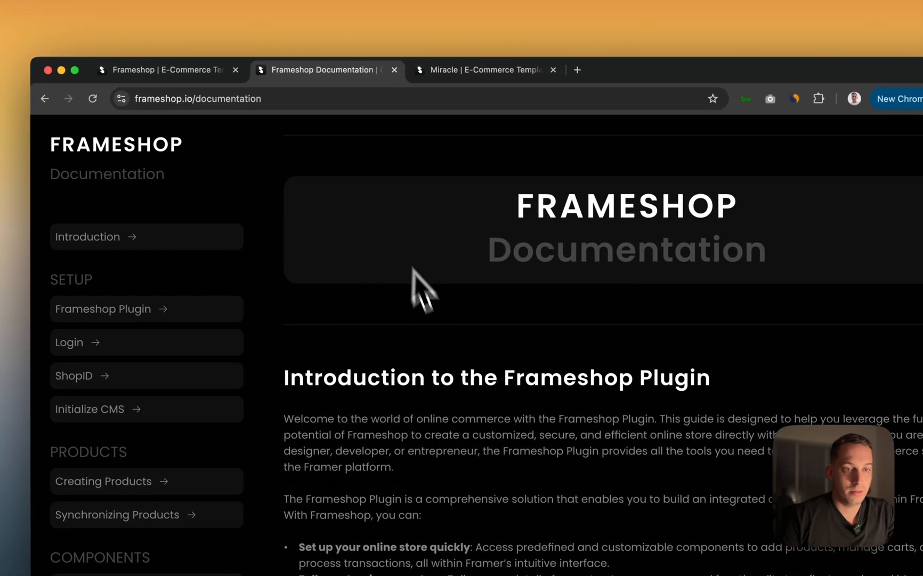
Browse the Frameshop templates gallery listing Novalta and Miracle at $49.90 each.
click(167, 70)
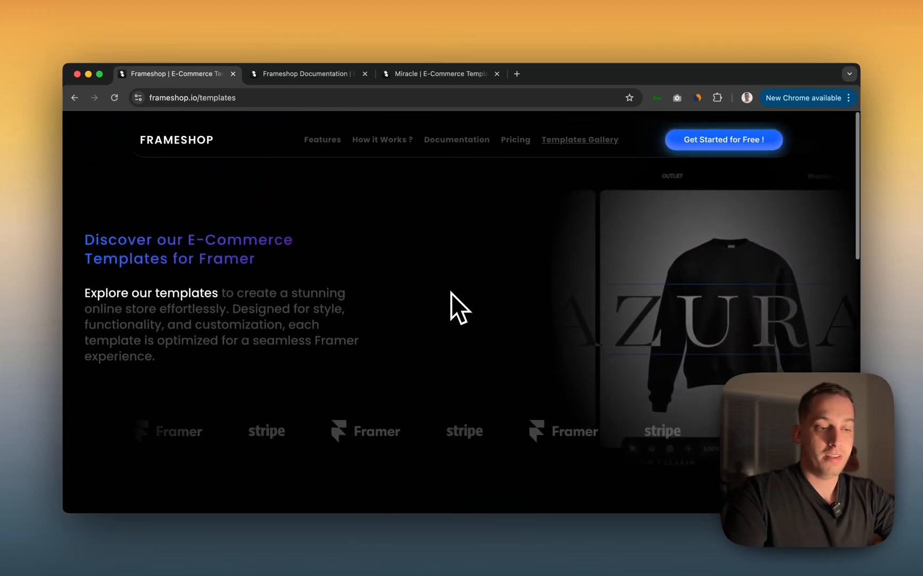
scroll(down, 3)
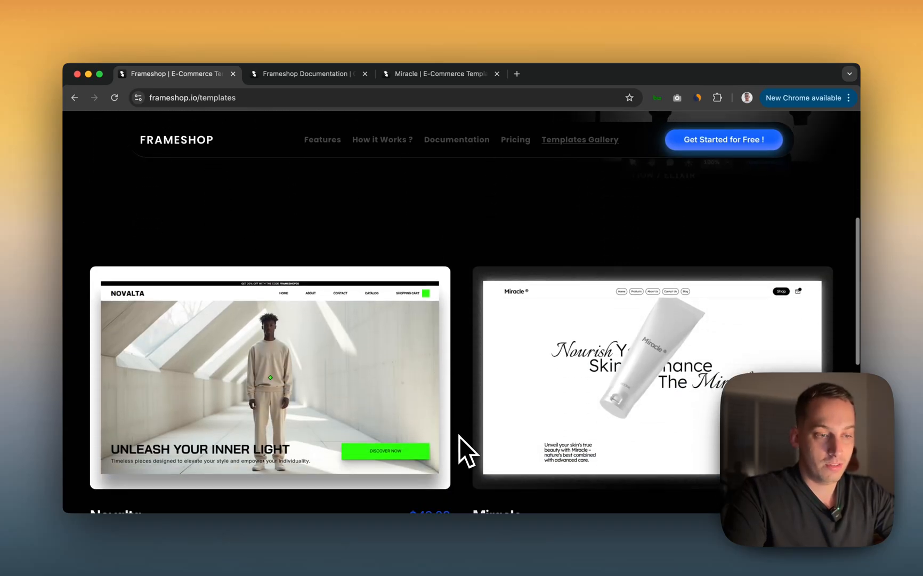
scroll(down, 3)
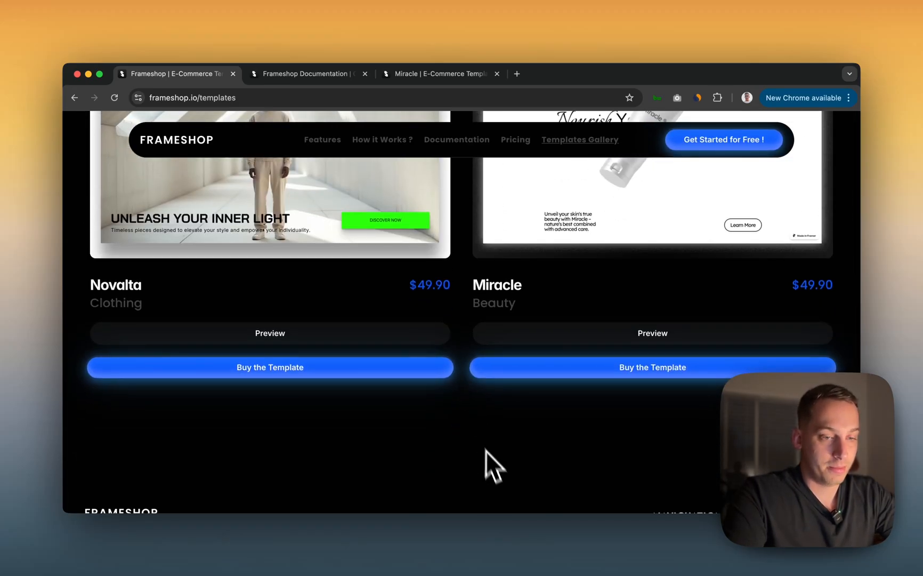